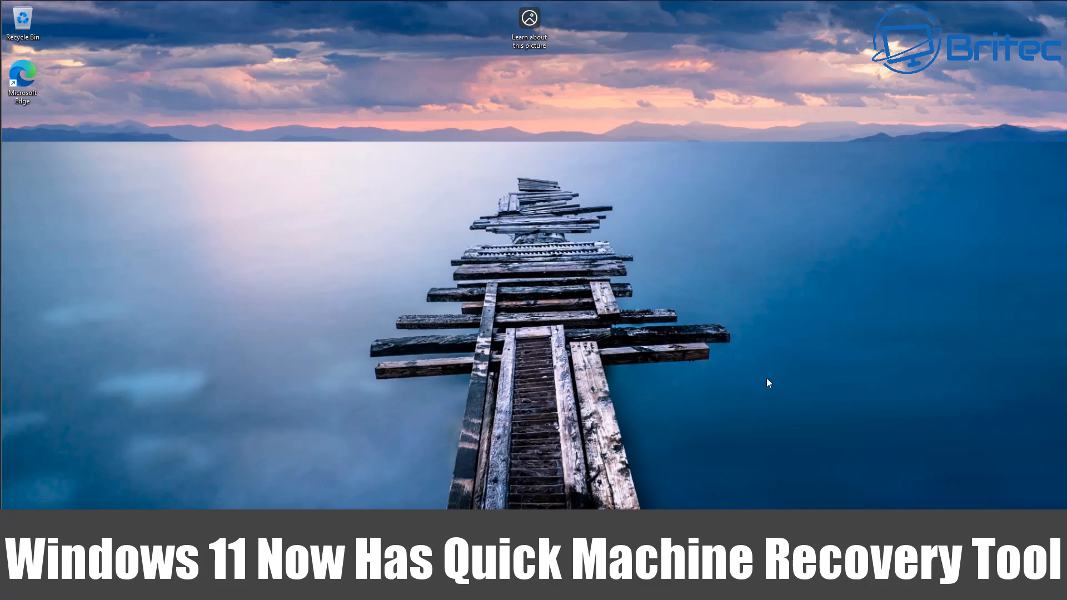
{"action": "mouse_move", "coordinate": [740, 379]}
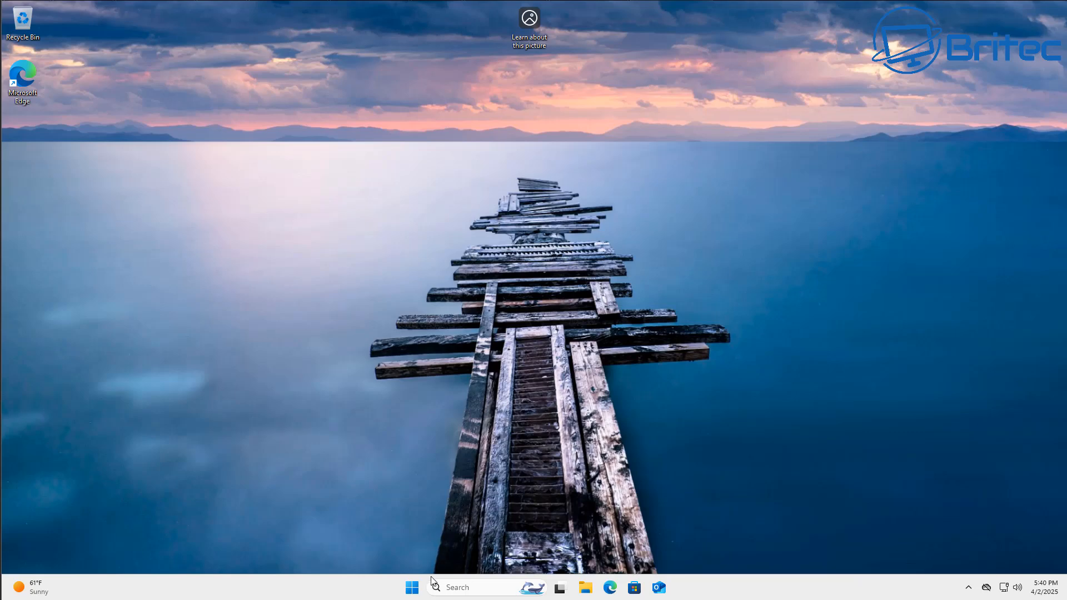
Launch Settings from Start and go to System, scrolling down to Recovery.
{"action": "left_click", "coordinate": [412, 586]}
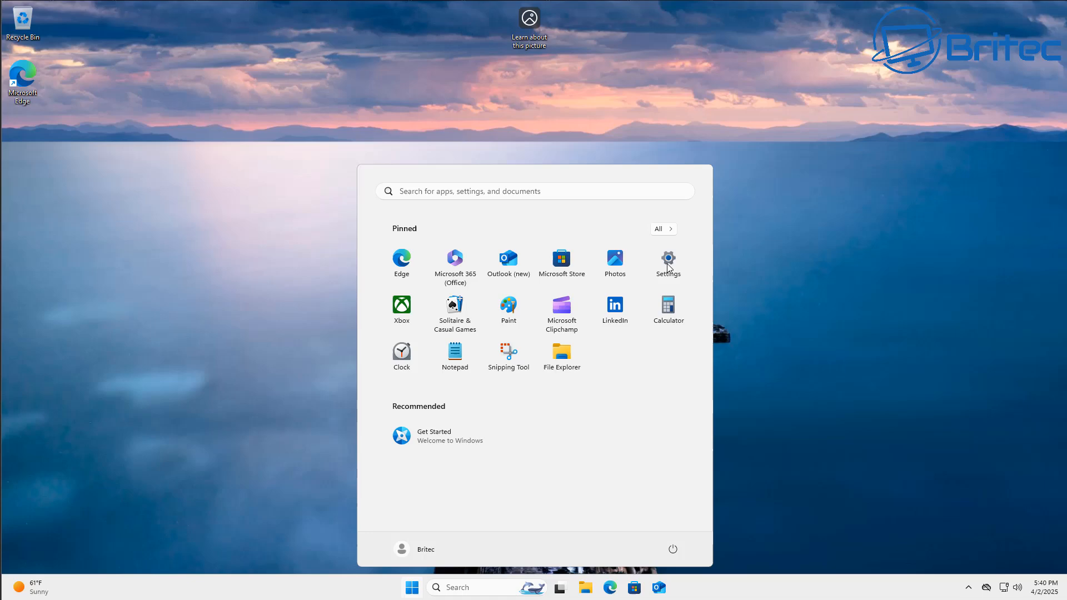
{"action": "left_click", "coordinate": [667, 261]}
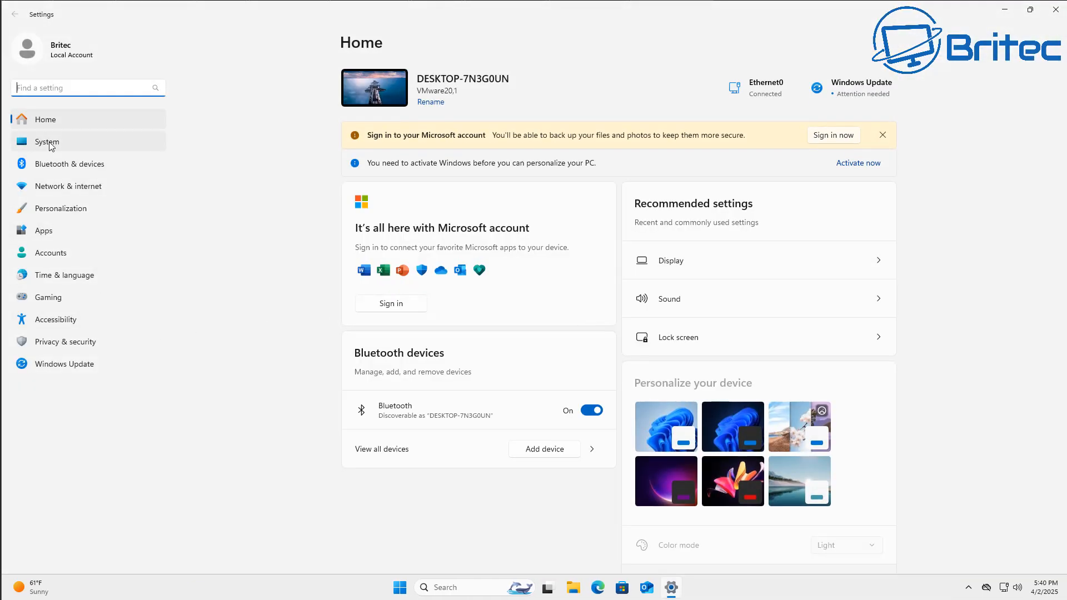
{"action": "left_click", "coordinate": [46, 142]}
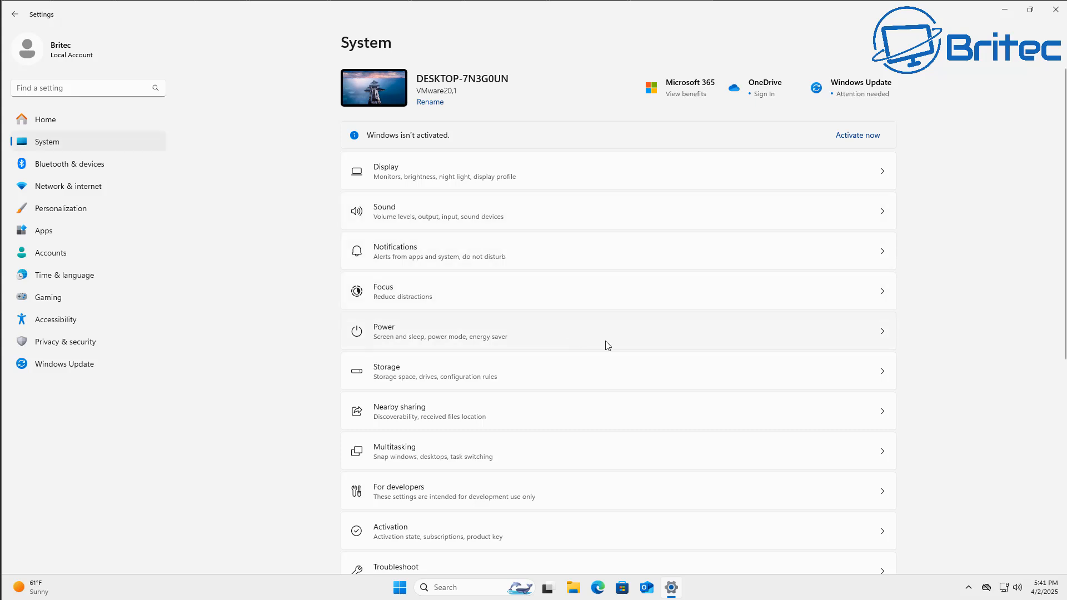
{"action": "scroll", "scroll_direction": "down", "scroll_amount": 3}
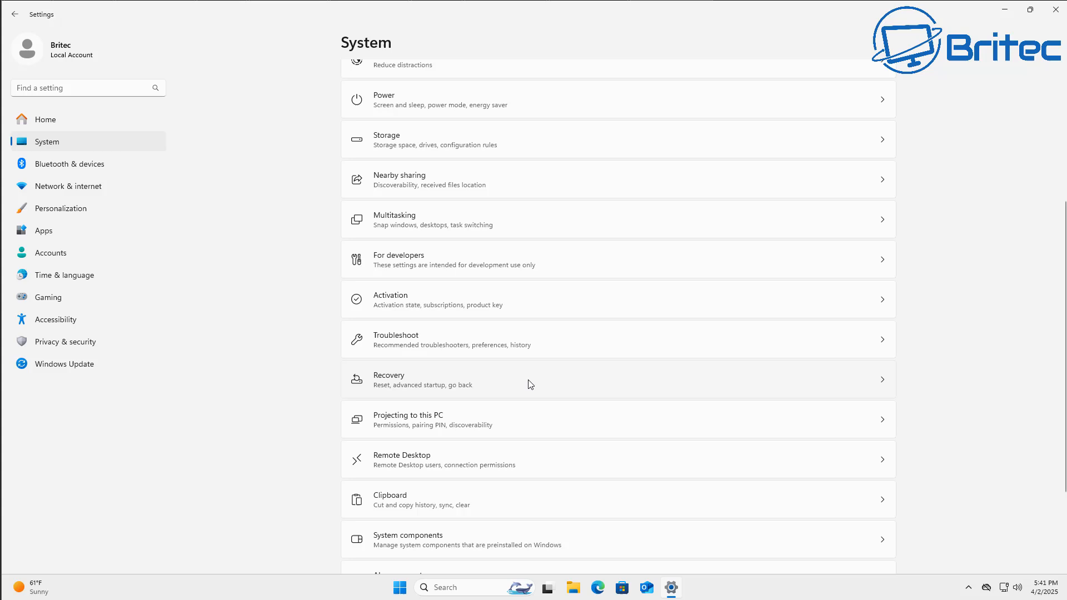
{"action": "scroll", "scroll_direction": "down", "scroll_amount": 3}
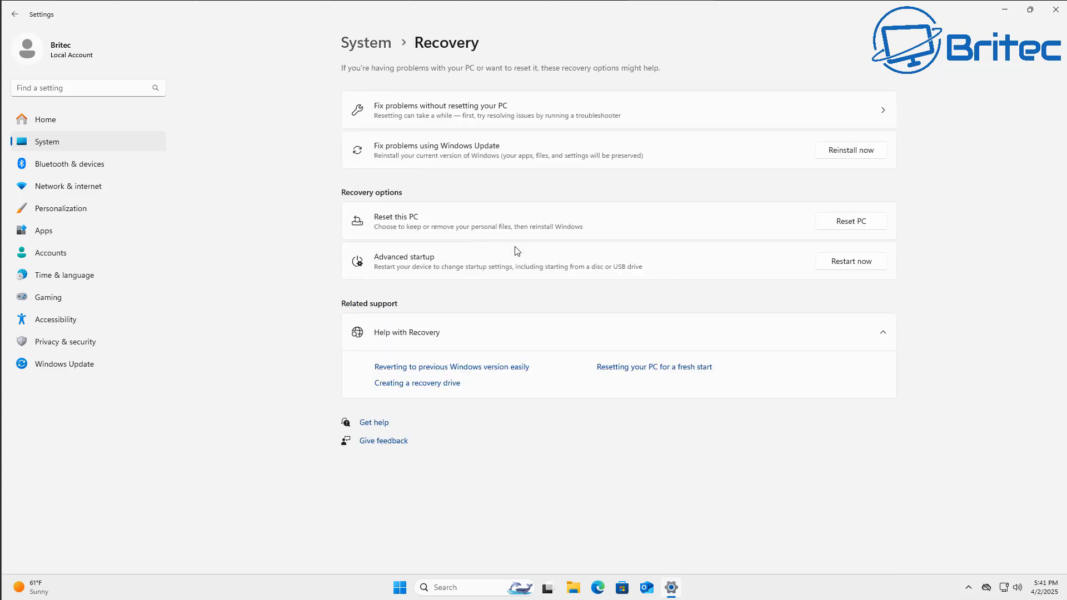
{"action": "mouse_move", "coordinate": [864, 267]}
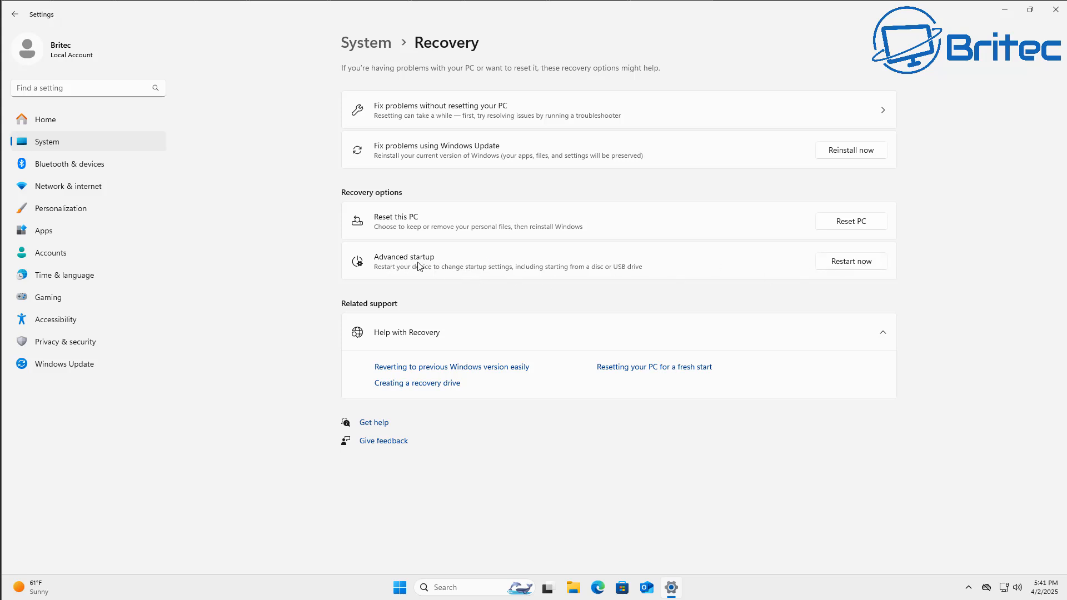
{"action": "mouse_move", "coordinate": [852, 267]}
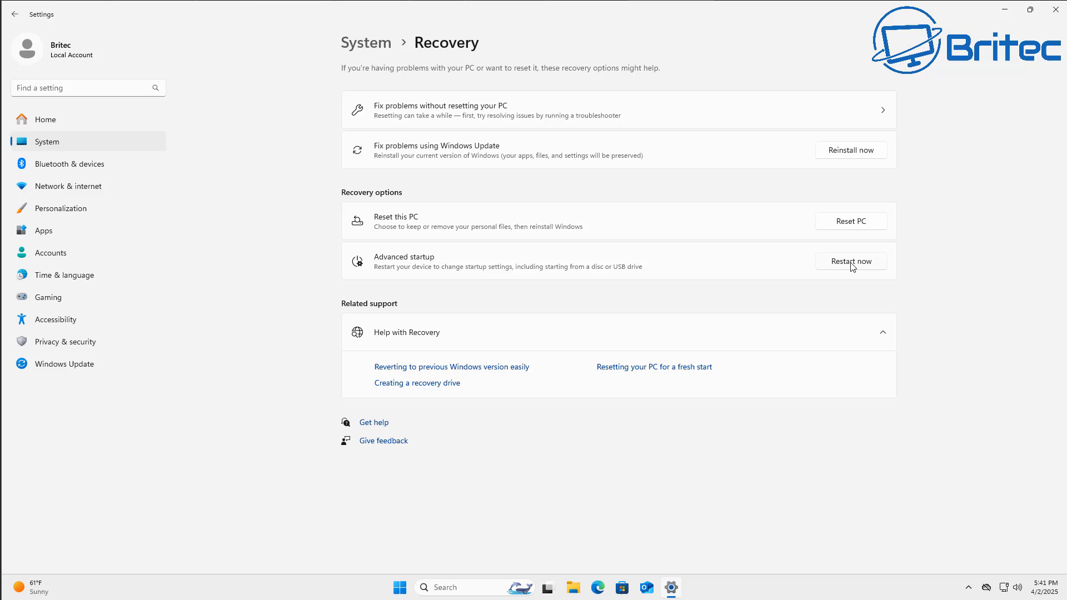
Restart now into Advanced startup and confirm the restart.
{"action": "left_click", "coordinate": [849, 260]}
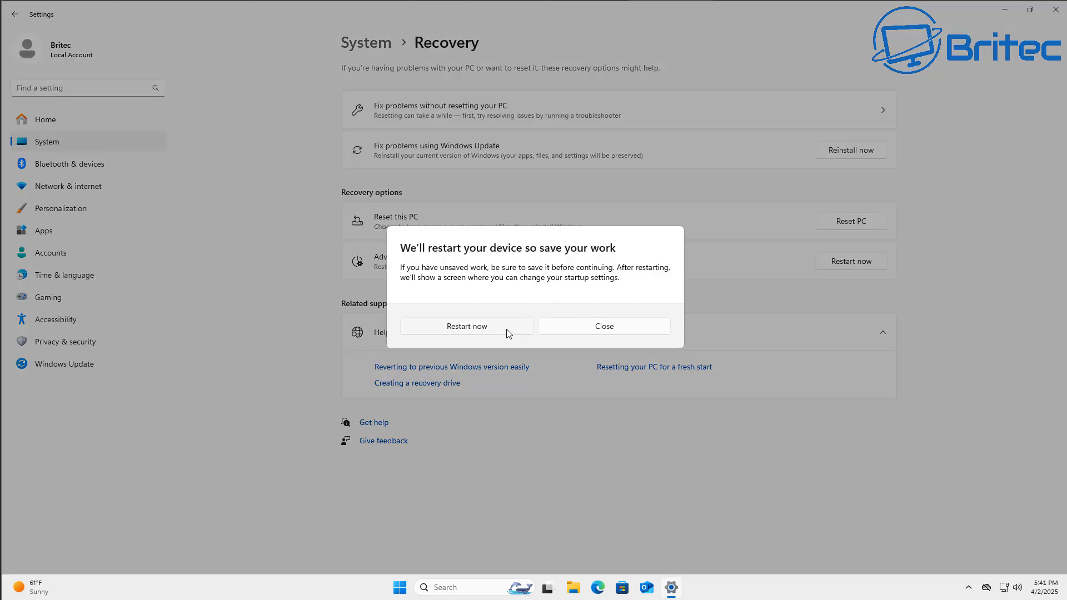
{"action": "mouse_move", "coordinate": [472, 336]}
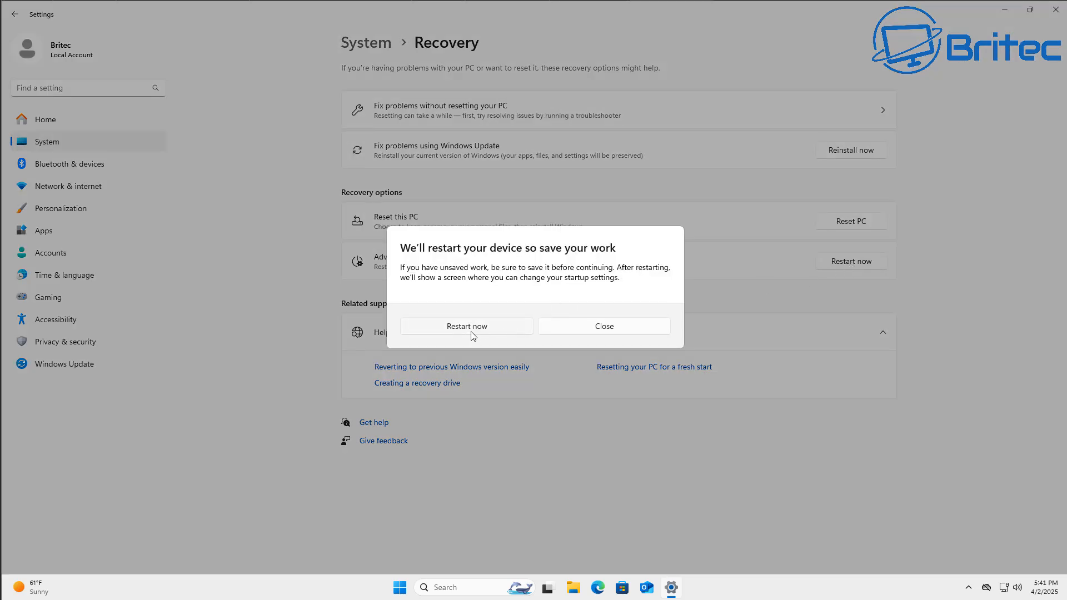
{"action": "left_click", "coordinate": [467, 326]}
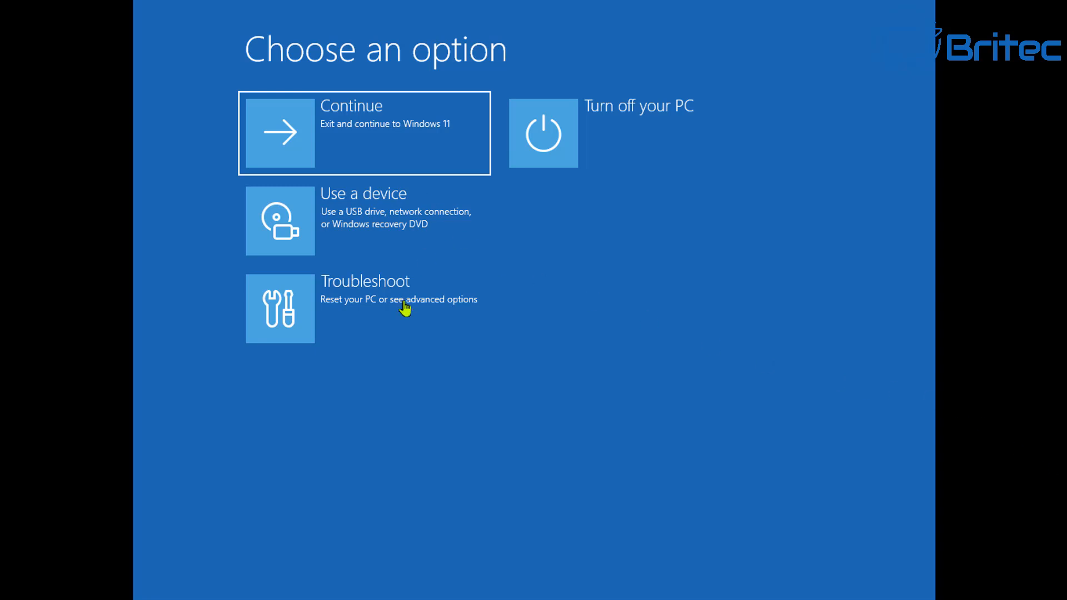
{"action": "mouse_move", "coordinate": [906, 418]}
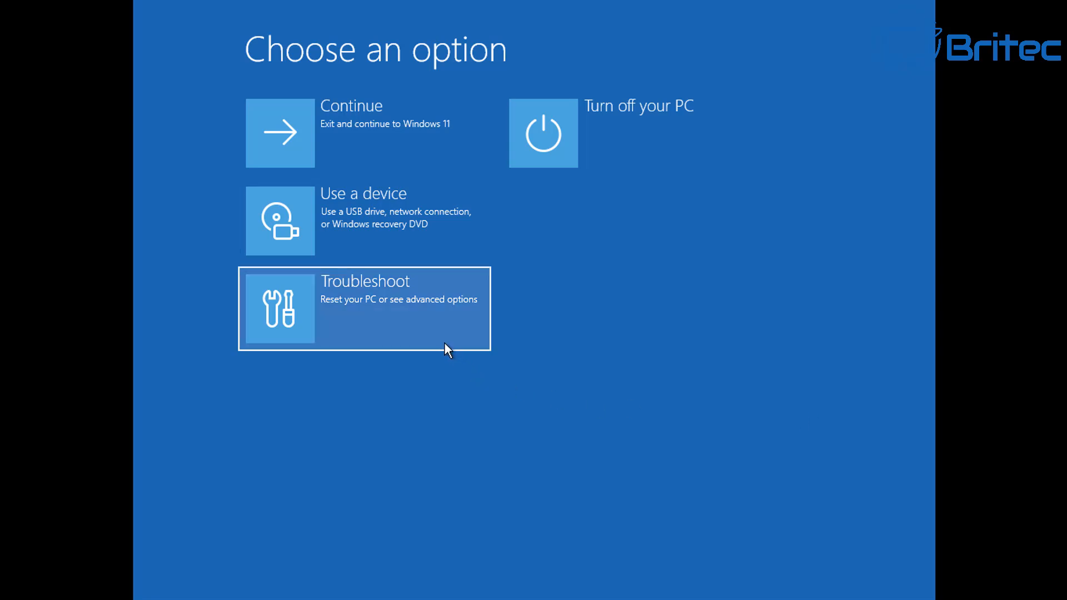
Go to Troubleshoot, then Advanced options in the recovery menu.
{"action": "left_click", "coordinate": [364, 307]}
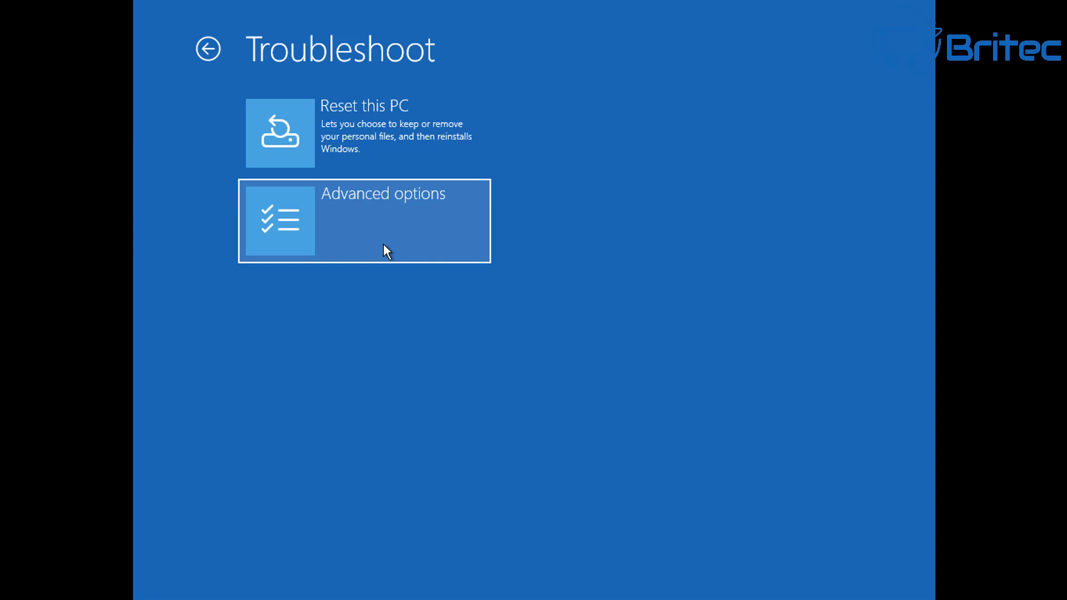
{"action": "left_click", "coordinate": [364, 220]}
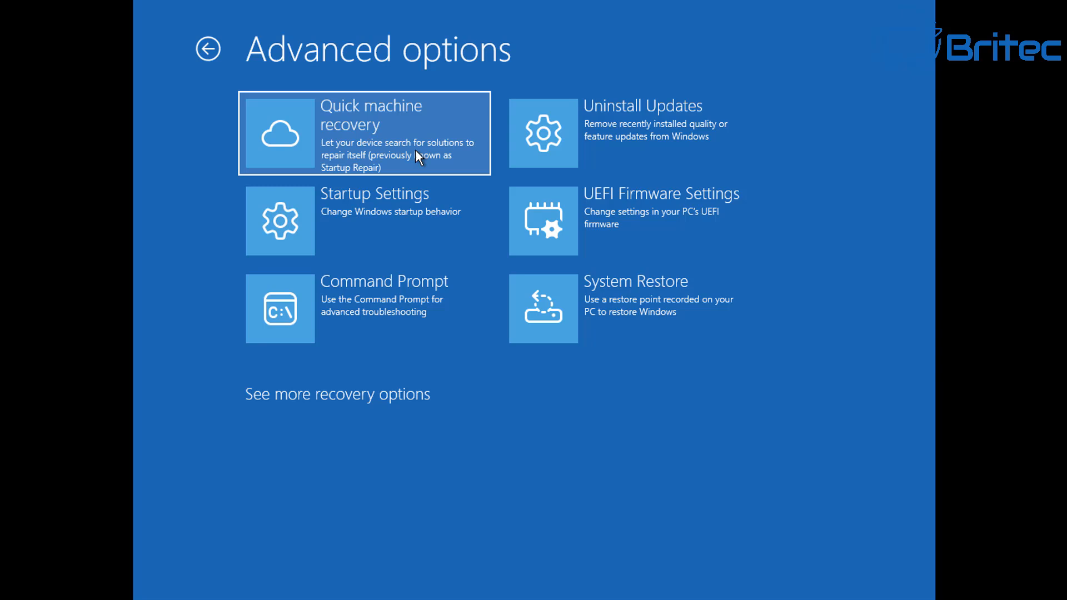
{"action": "mouse_move", "coordinate": [473, 162]}
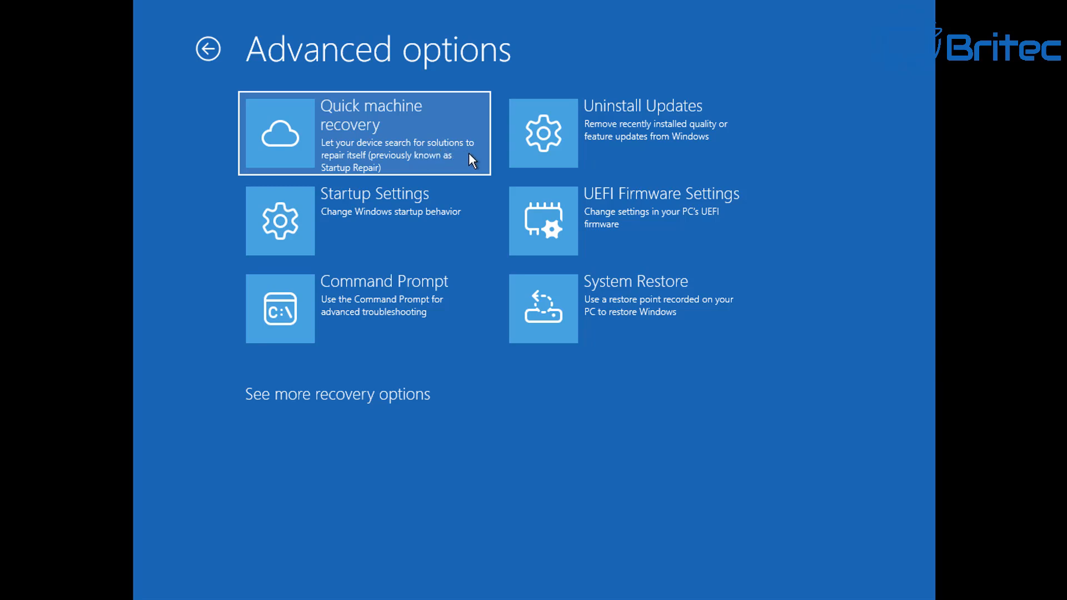
{"action": "mouse_move", "coordinate": [461, 169]}
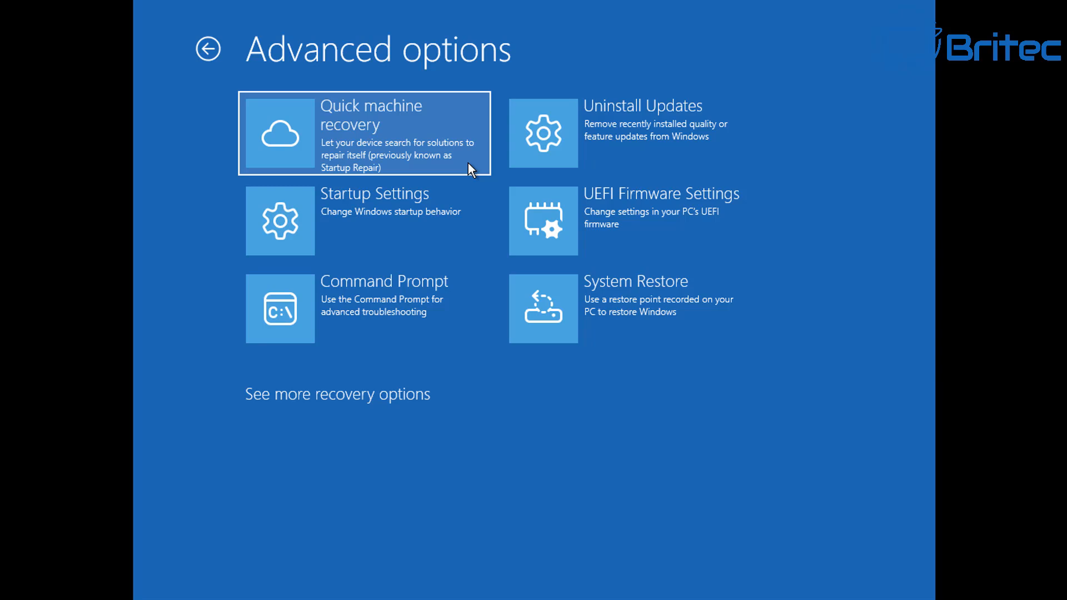
{"action": "mouse_move", "coordinate": [463, 164]}
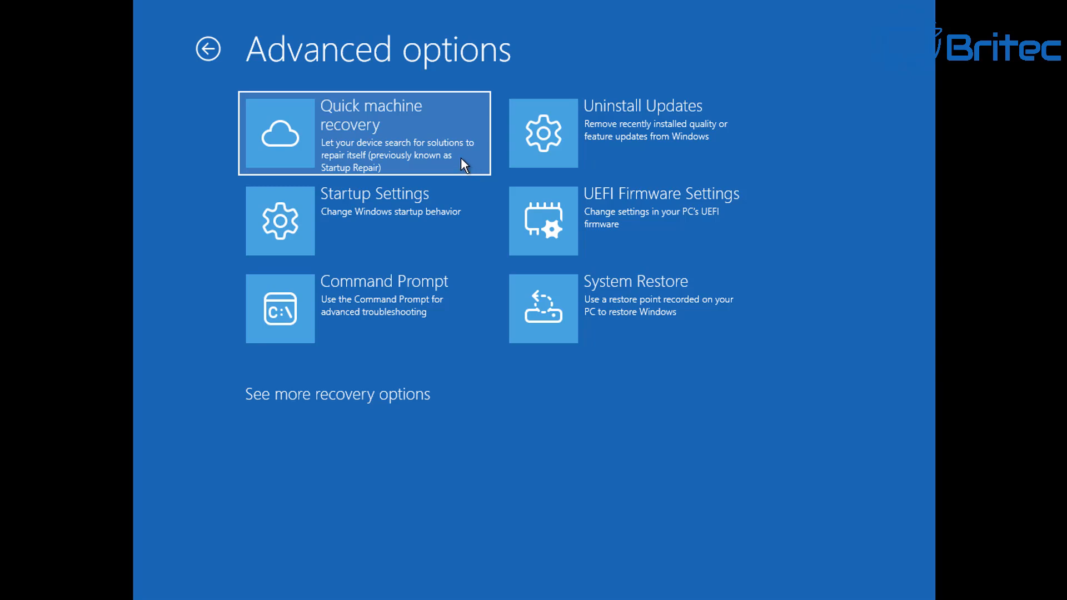
{"action": "mouse_move", "coordinate": [454, 160]}
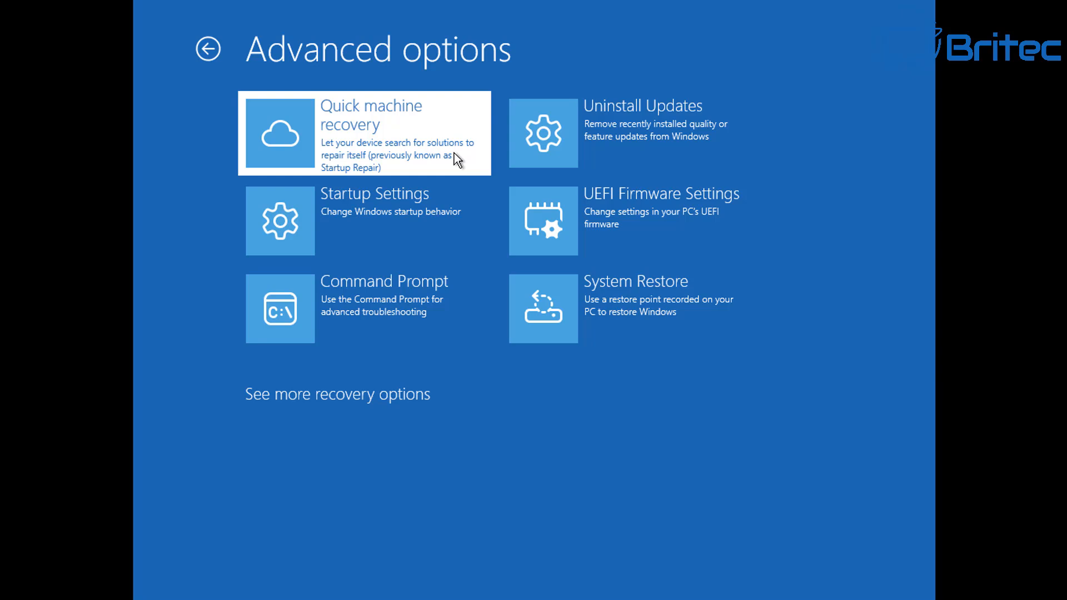
{"action": "left_click", "coordinate": [364, 133]}
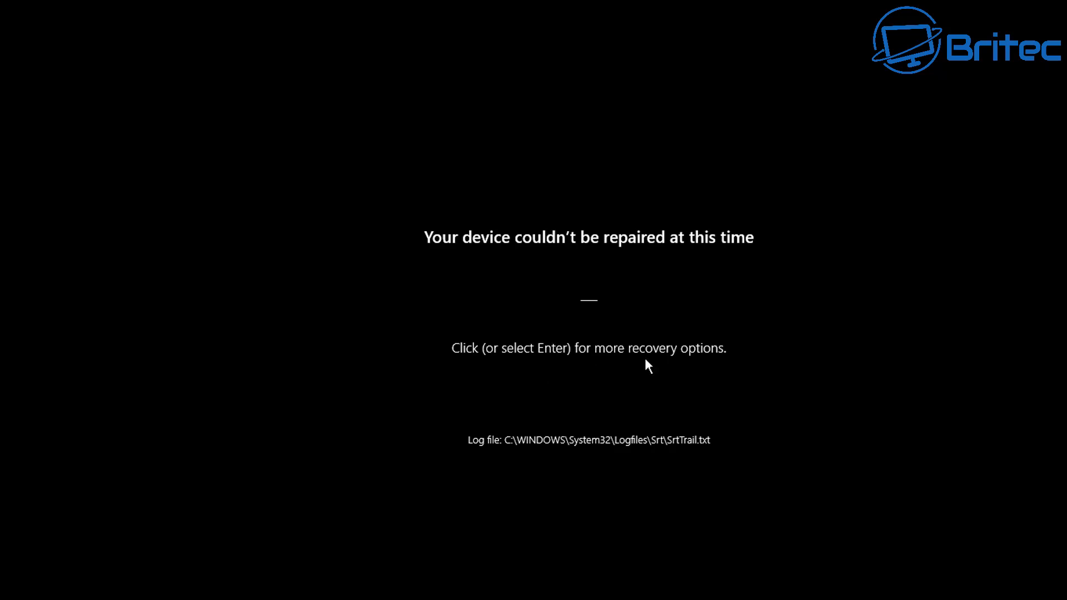
{"action": "mouse_move", "coordinate": [569, 329]}
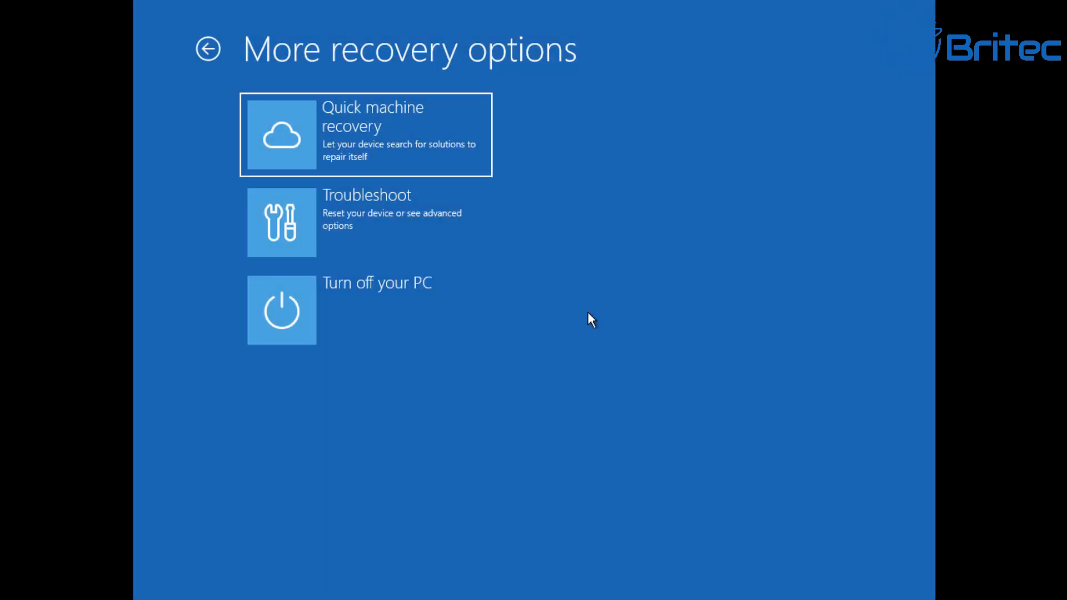
{"action": "mouse_move", "coordinate": [367, 367]}
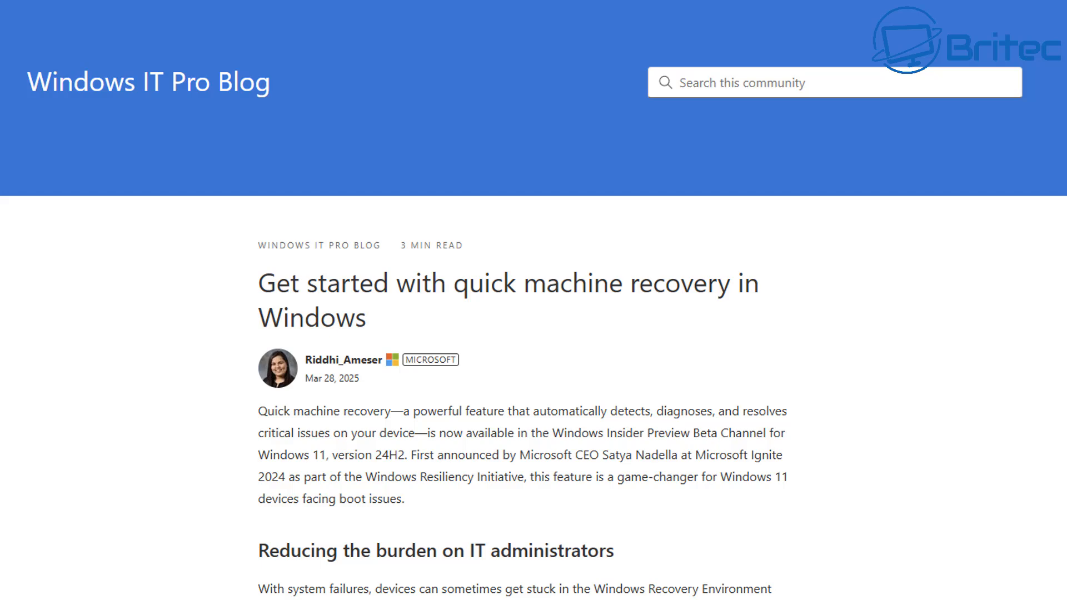
{"action": "mouse_move", "coordinate": [474, 472]}
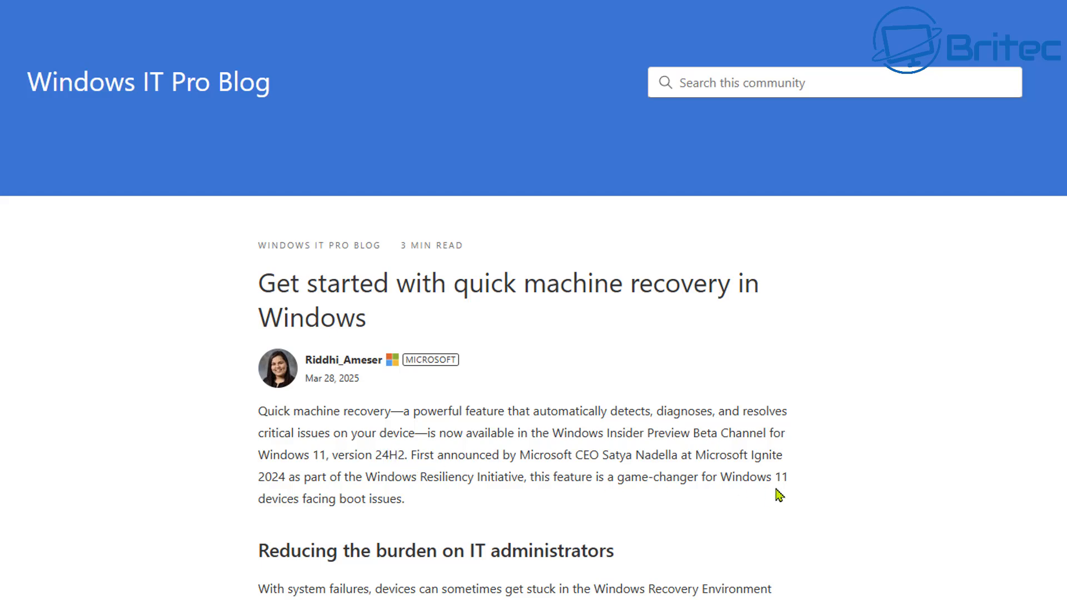
{"action": "mouse_move", "coordinate": [911, 499]}
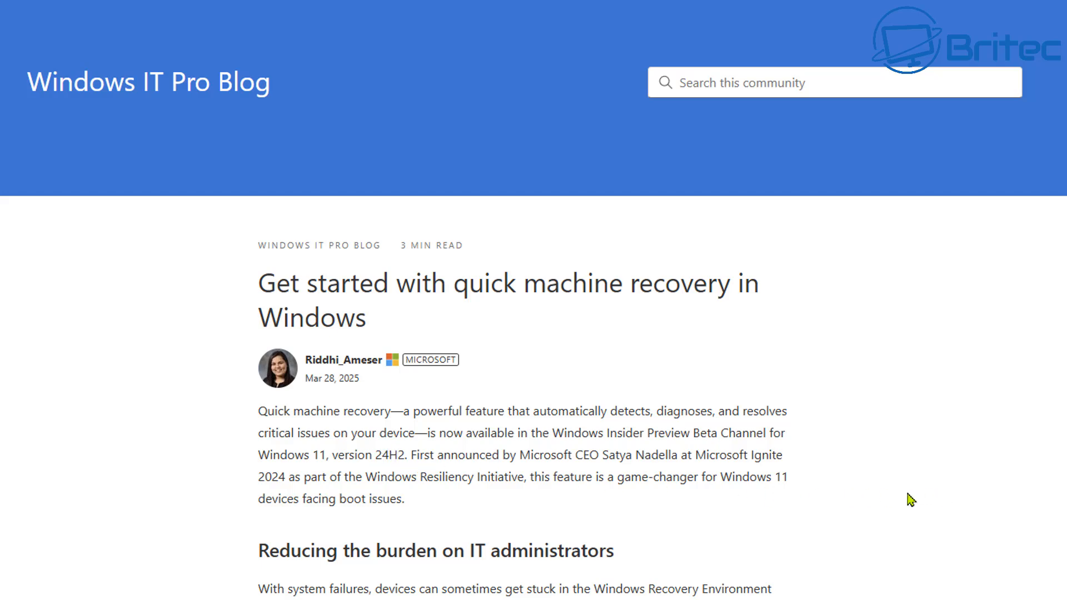
{"action": "mouse_move", "coordinate": [853, 497]}
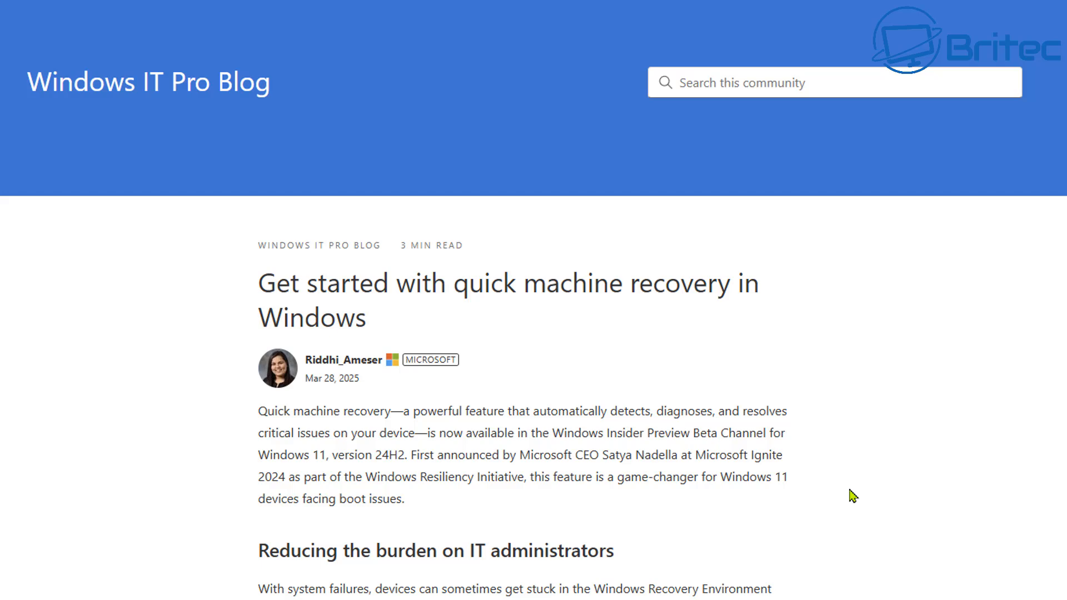
{"action": "mouse_move", "coordinate": [830, 501]}
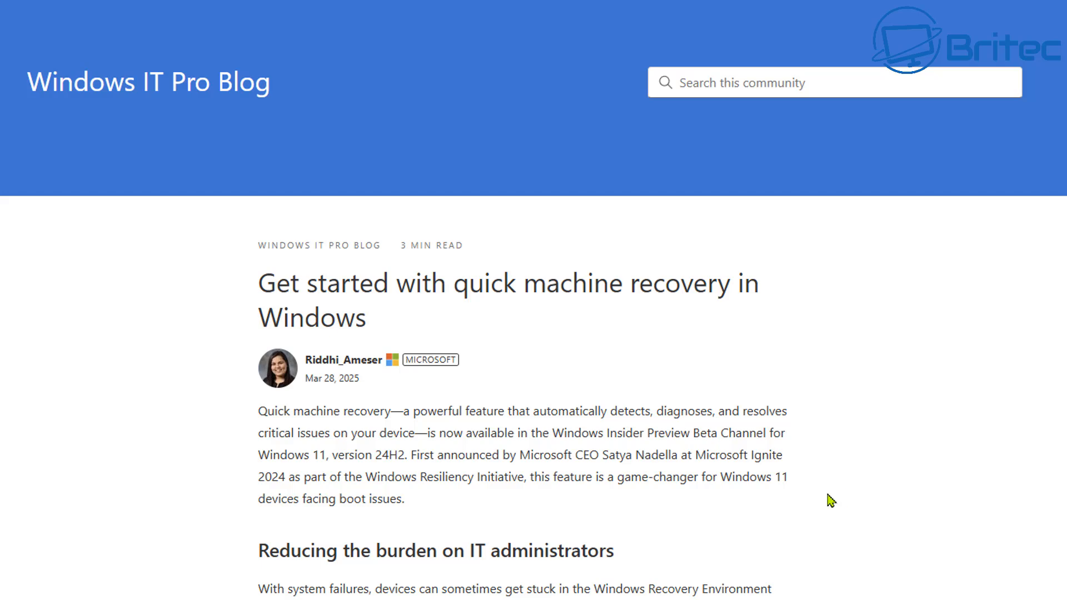
{"action": "mouse_move", "coordinate": [806, 501]}
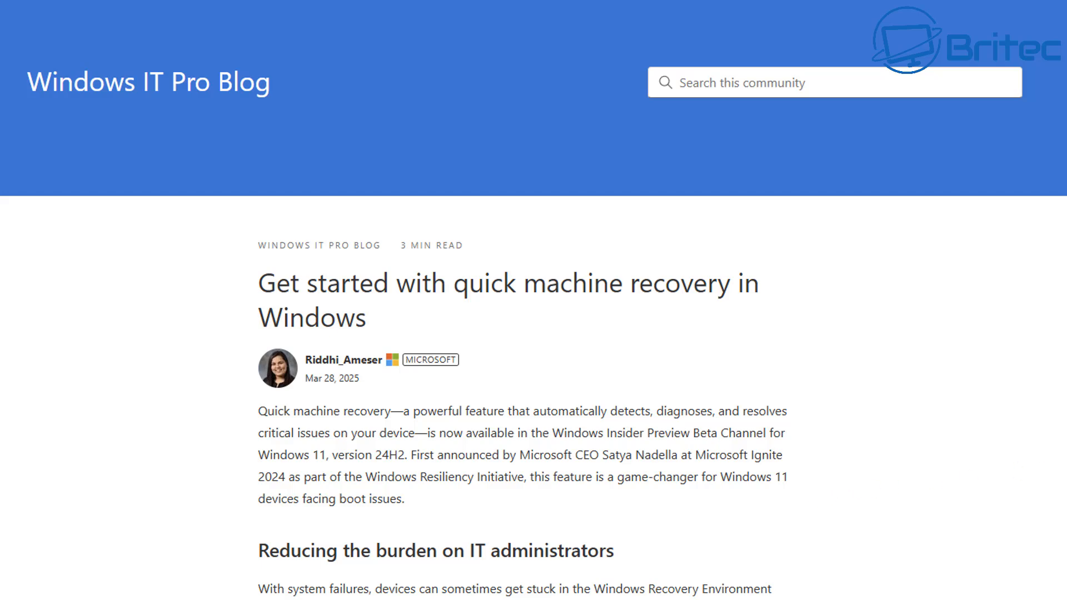
Scroll through the capabilities and How it works sections to Get started today.
{"action": "scroll", "scroll_direction": "down", "scroll_amount": 3}
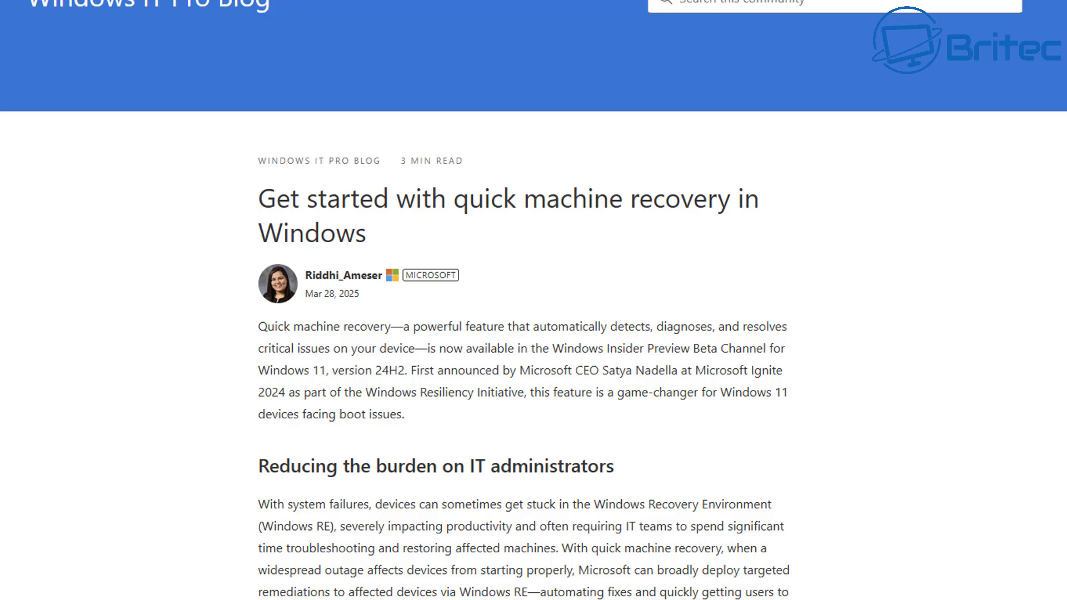
{"action": "scroll", "scroll_direction": "down", "scroll_amount": 3}
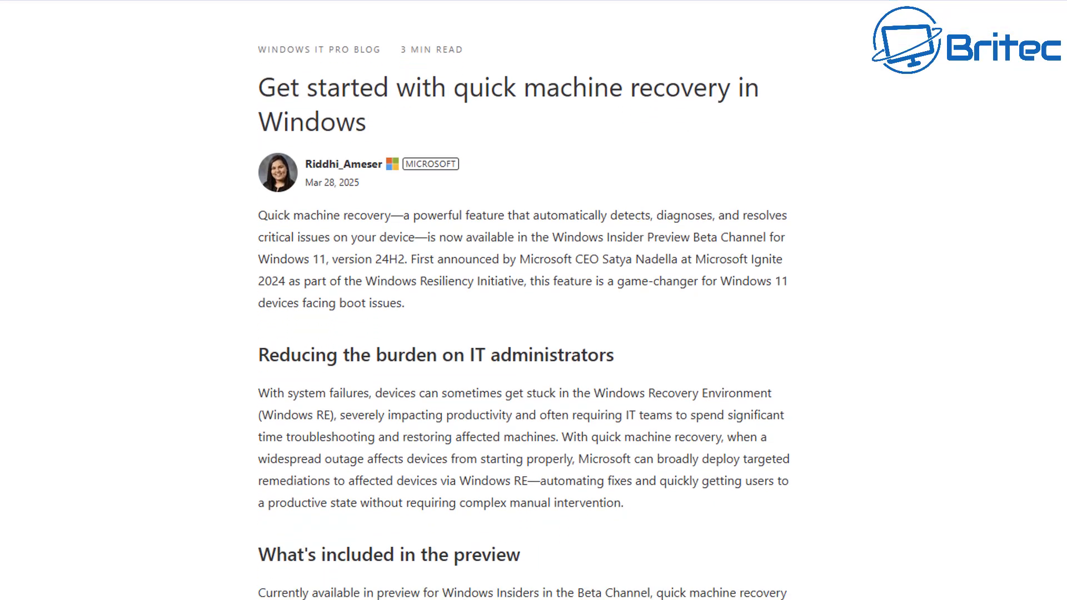
{"action": "scroll", "scroll_direction": "down", "scroll_amount": 3}
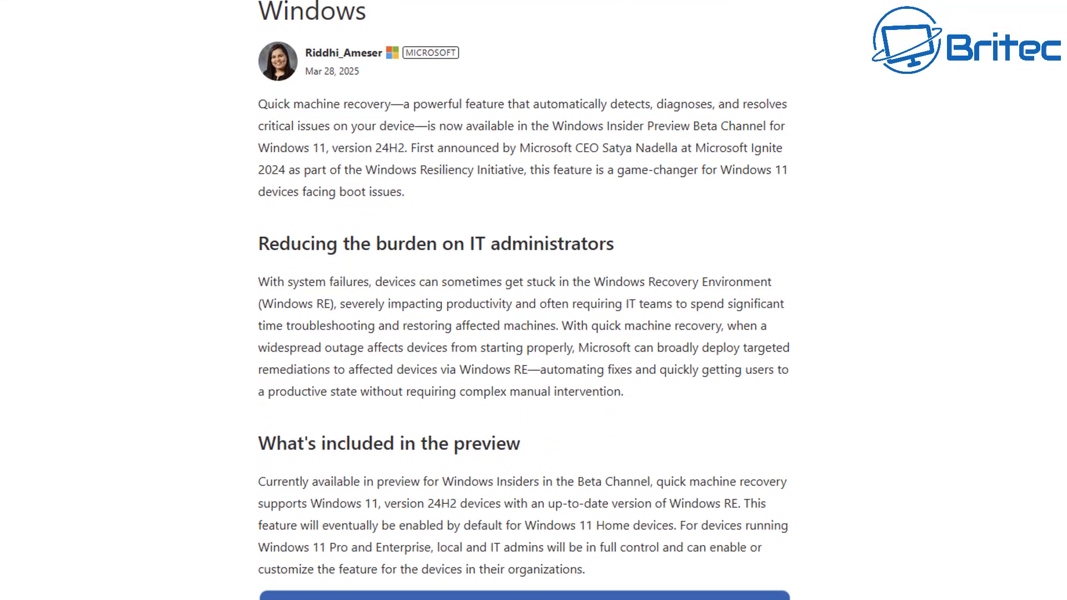
{"action": "scroll", "scroll_direction": "down", "scroll_amount": 3}
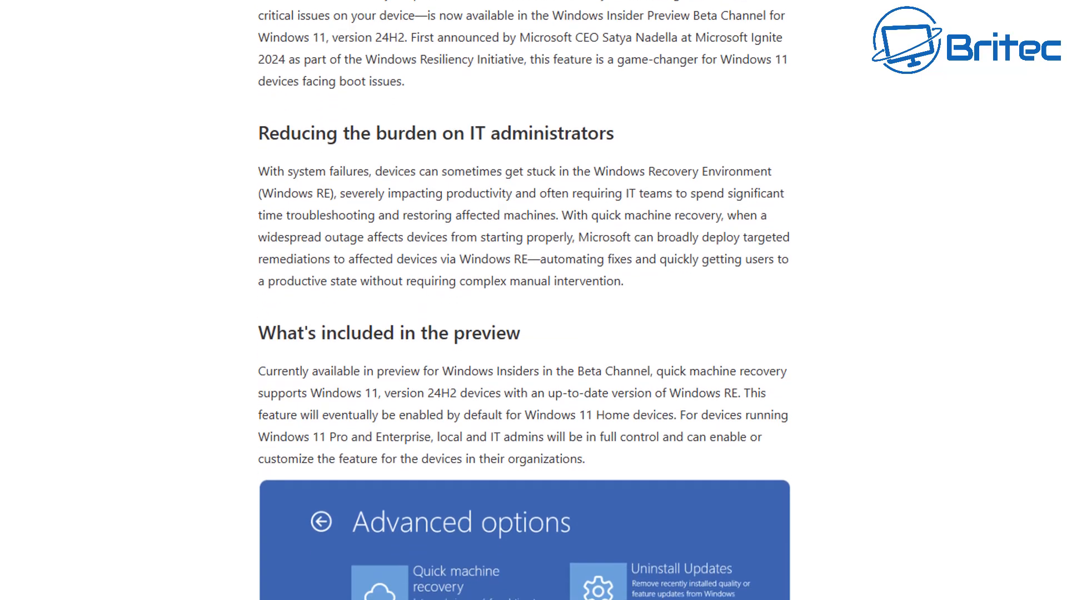
{"action": "scroll", "scroll_direction": "down", "scroll_amount": 3}
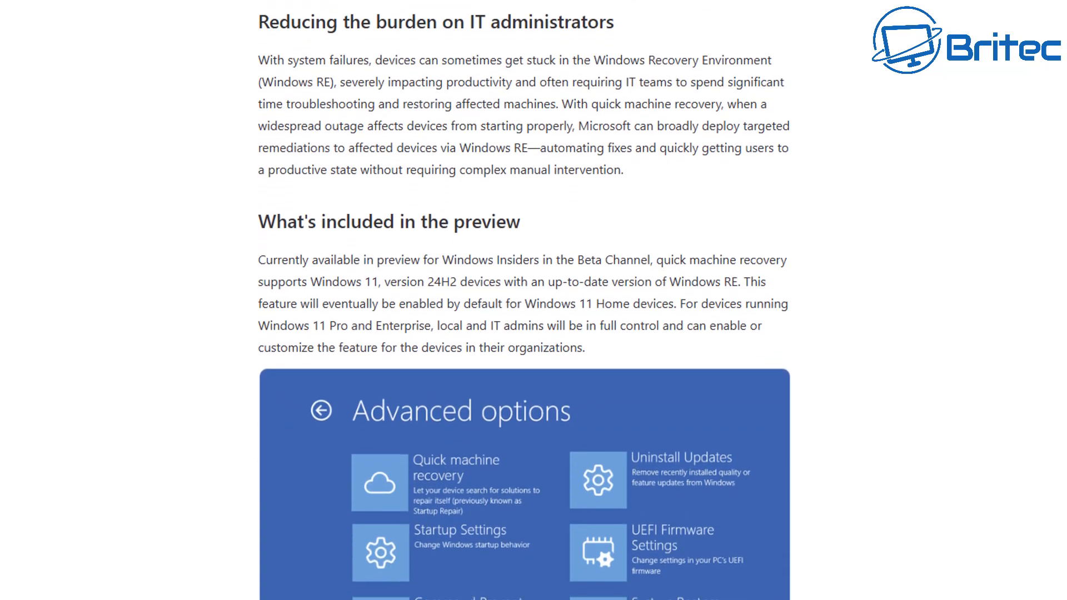
{"action": "scroll", "scroll_direction": "down", "scroll_amount": 3}
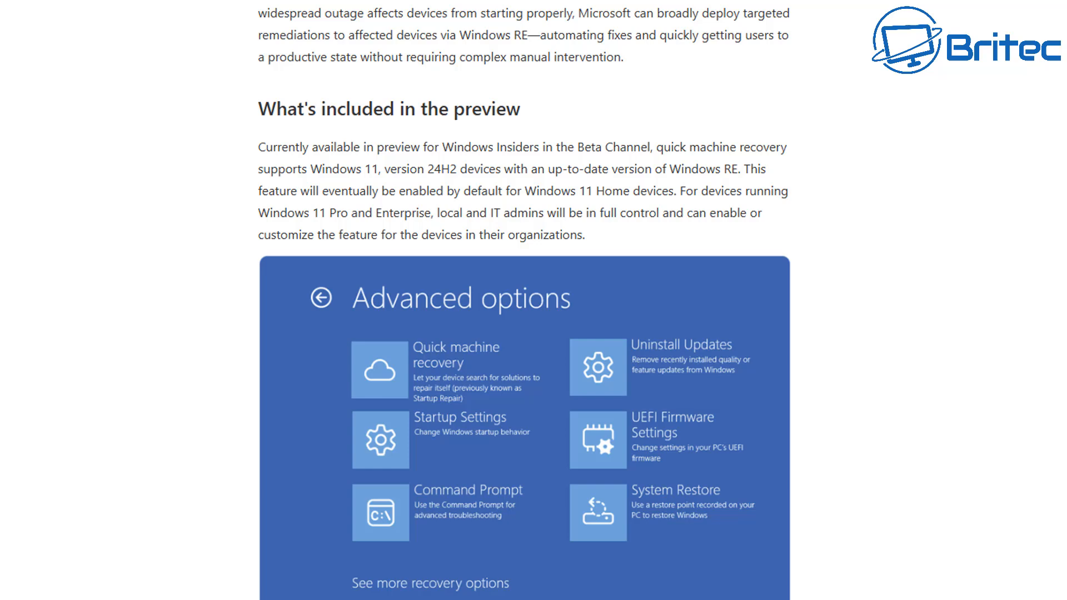
{"action": "scroll", "scroll_direction": "down", "scroll_amount": 3}
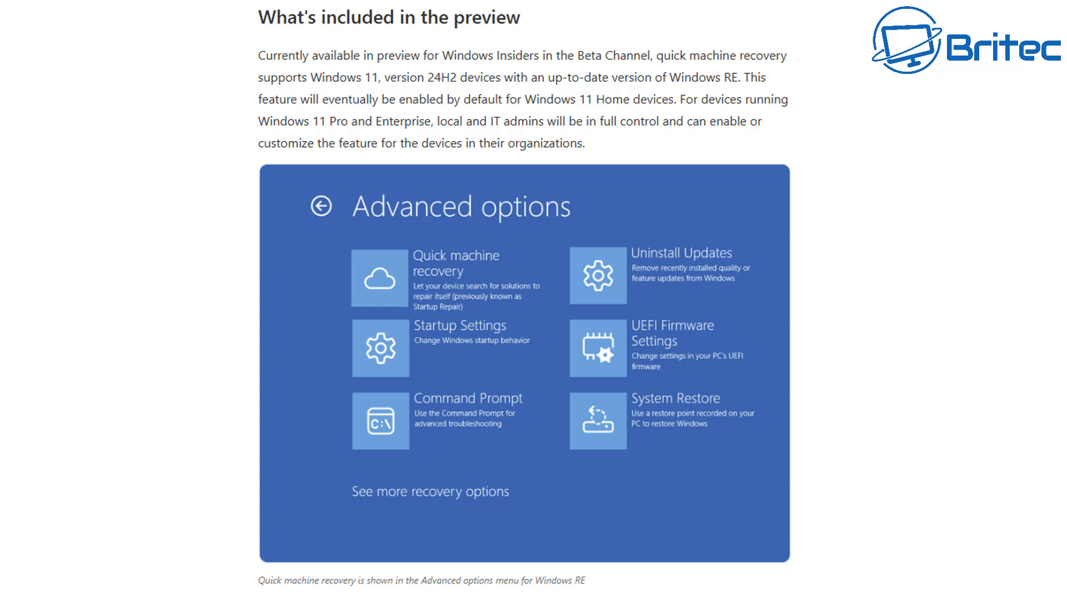
{"action": "scroll", "scroll_direction": "down", "scroll_amount": 3}
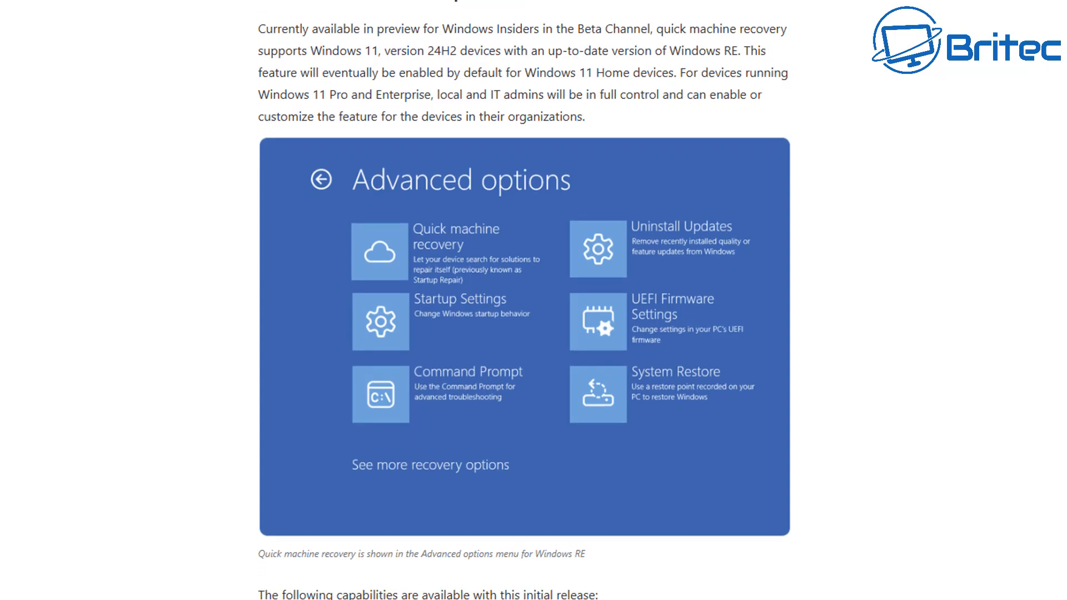
{"action": "scroll", "scroll_direction": "down", "scroll_amount": 3}
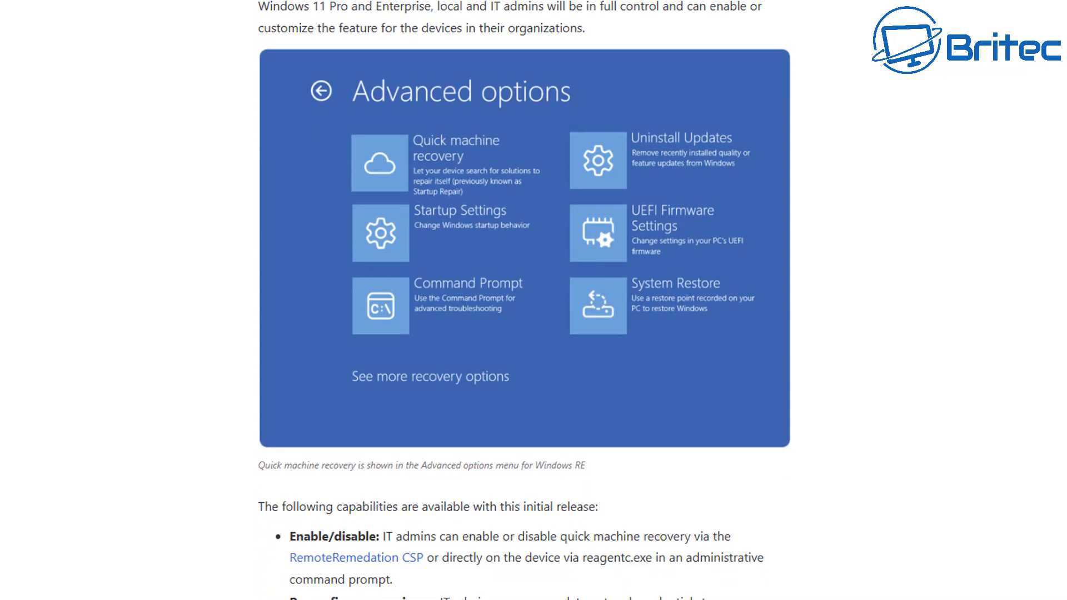
{"action": "scroll", "scroll_direction": "down", "scroll_amount": 3}
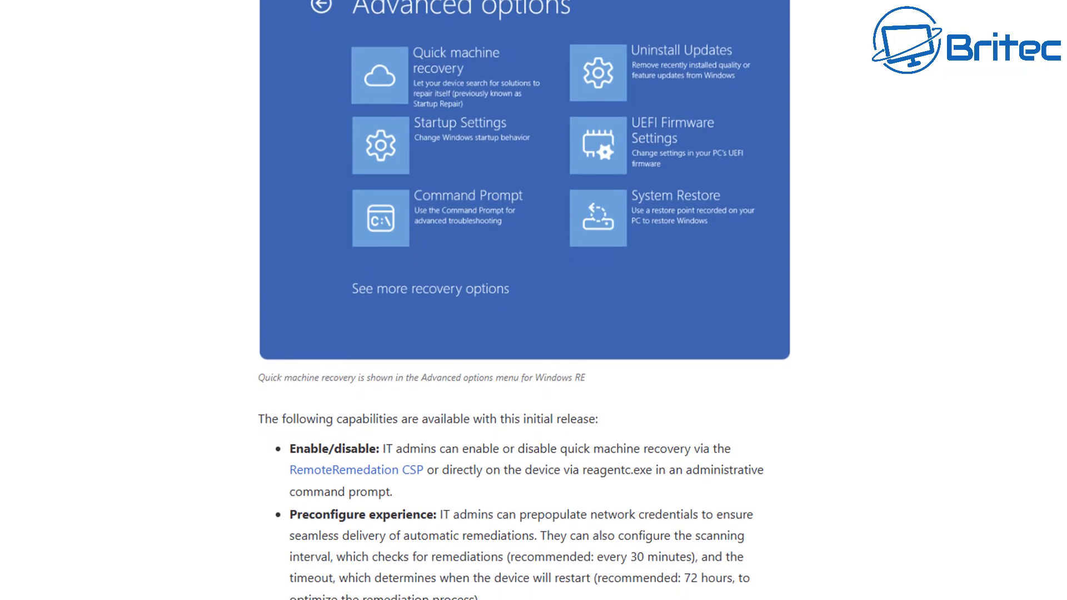
{"action": "scroll", "scroll_direction": "down", "scroll_amount": 3}
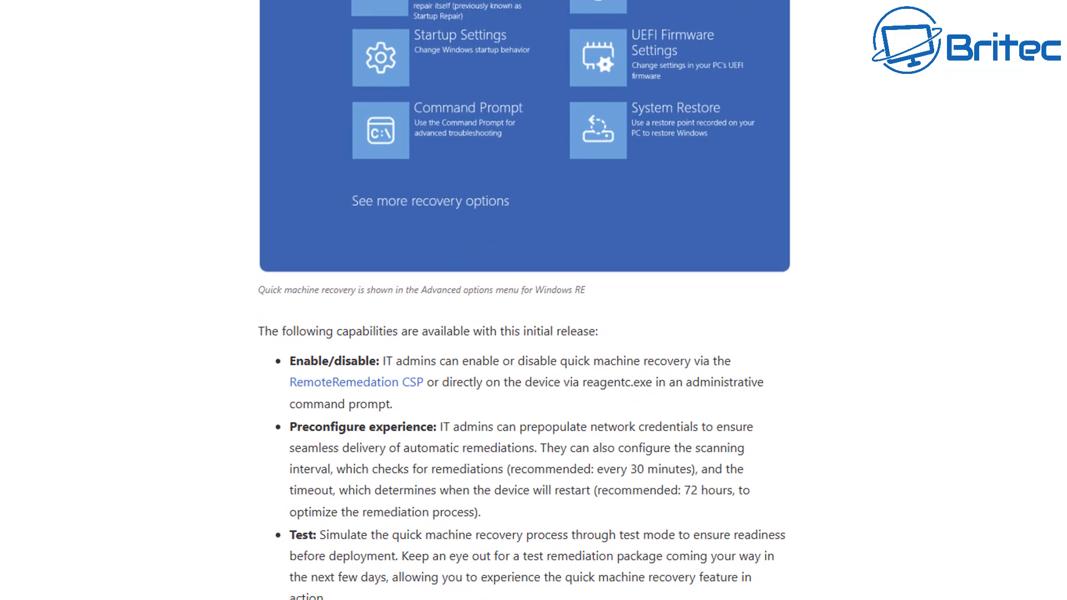
{"action": "scroll", "scroll_direction": "down", "scroll_amount": 3}
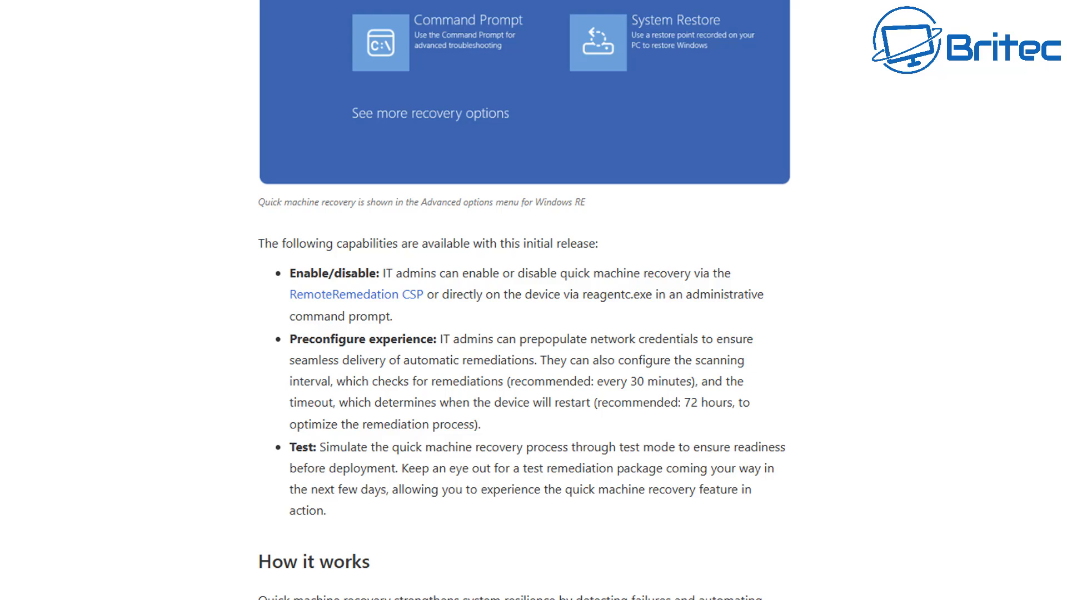
{"action": "scroll", "scroll_direction": "down", "scroll_amount": 3}
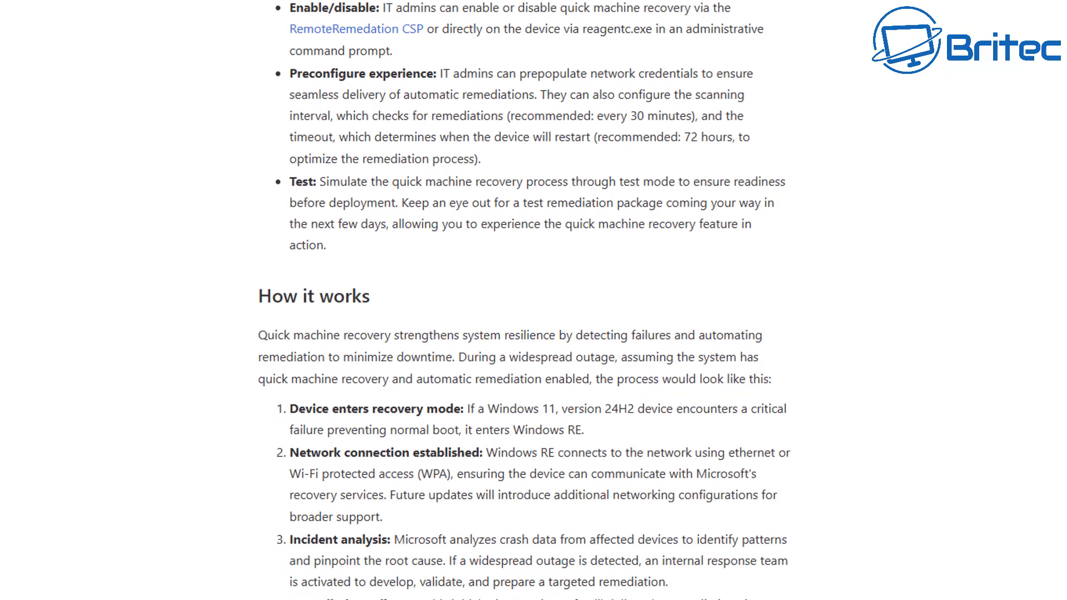
{"action": "scroll", "scroll_direction": "down", "scroll_amount": 3}
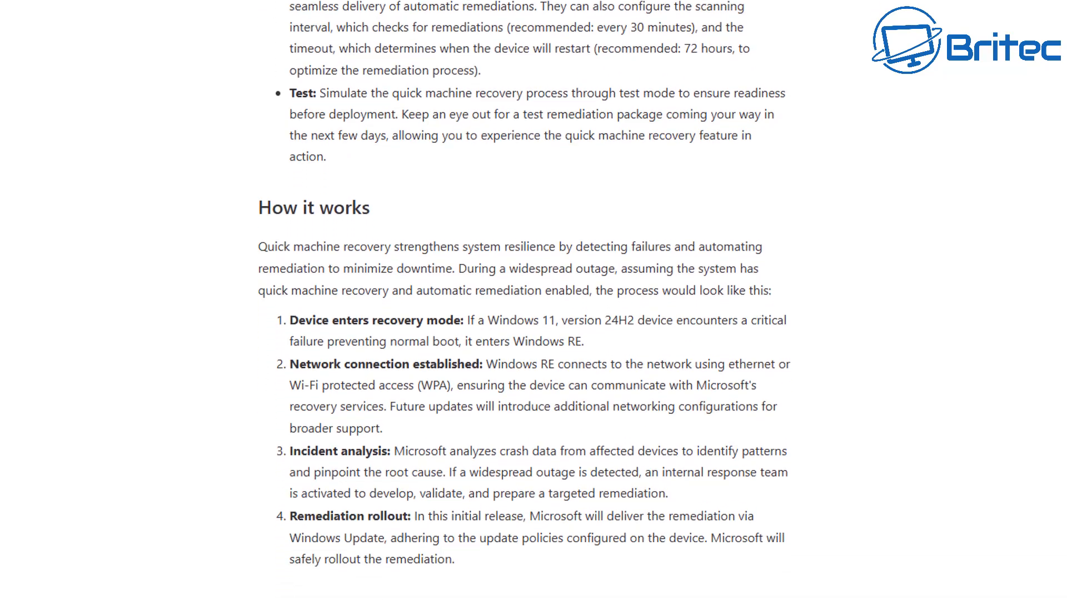
{"action": "scroll", "scroll_direction": "down", "scroll_amount": 3}
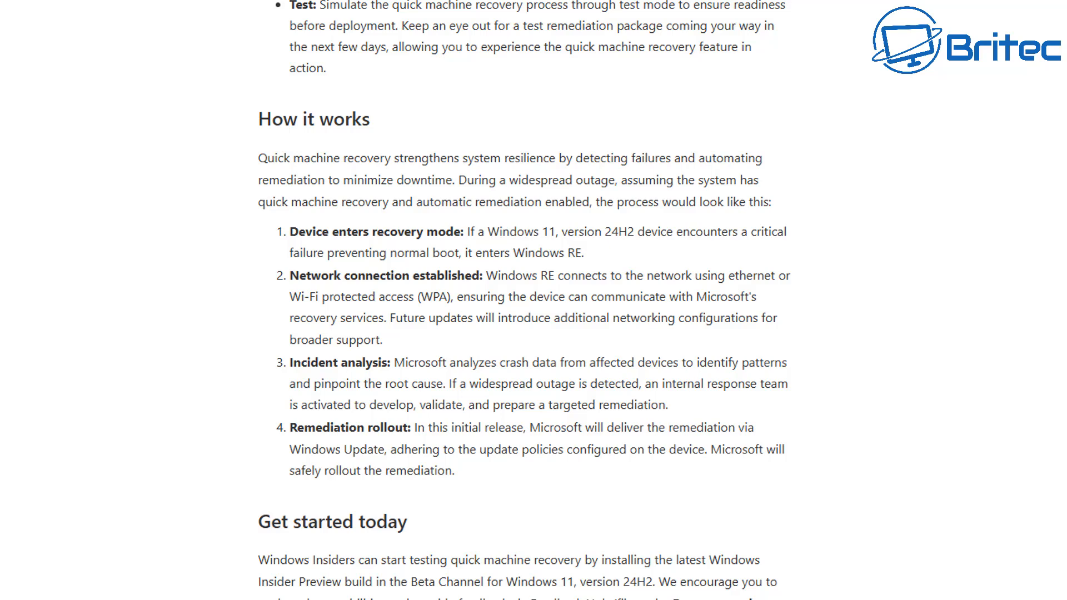
{"action": "scroll", "scroll_direction": "down", "scroll_amount": 3}
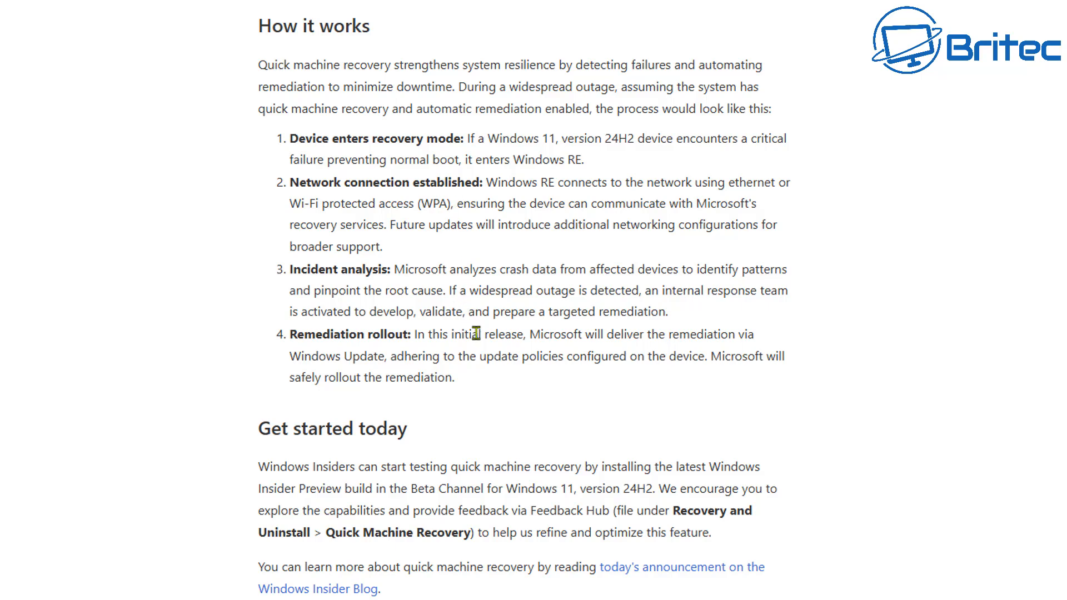
{"action": "mouse_move", "coordinate": [540, 401]}
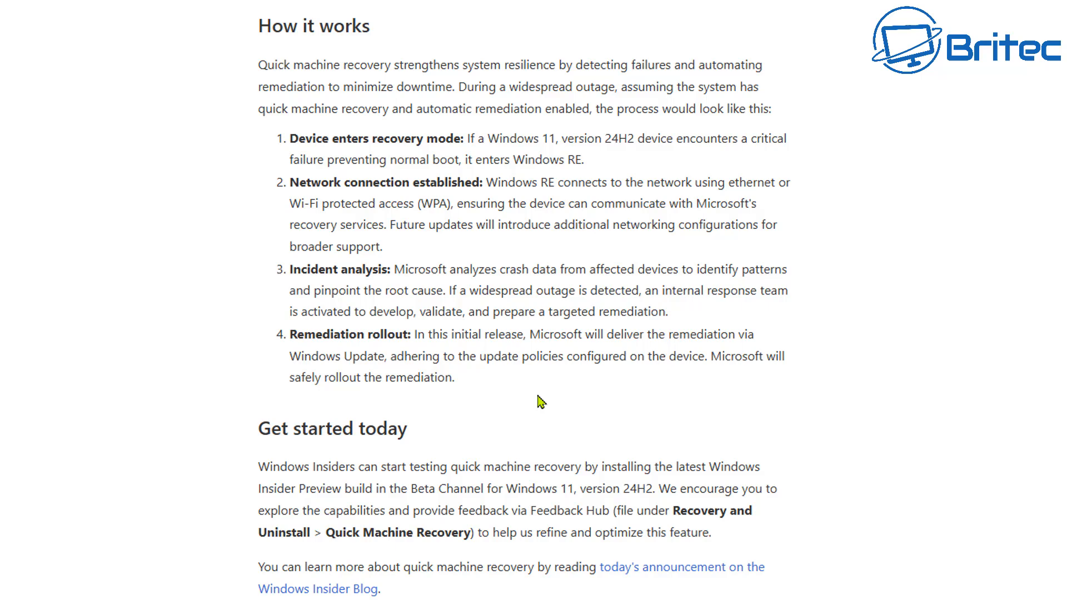
{"action": "mouse_move", "coordinate": [534, 385]}
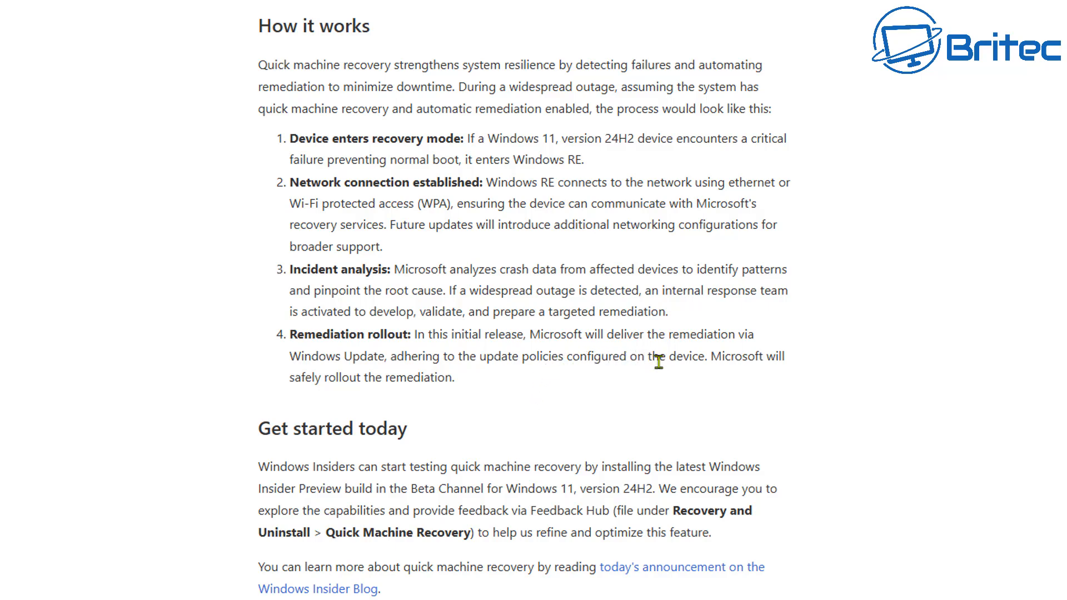
{"action": "mouse_move", "coordinate": [730, 379]}
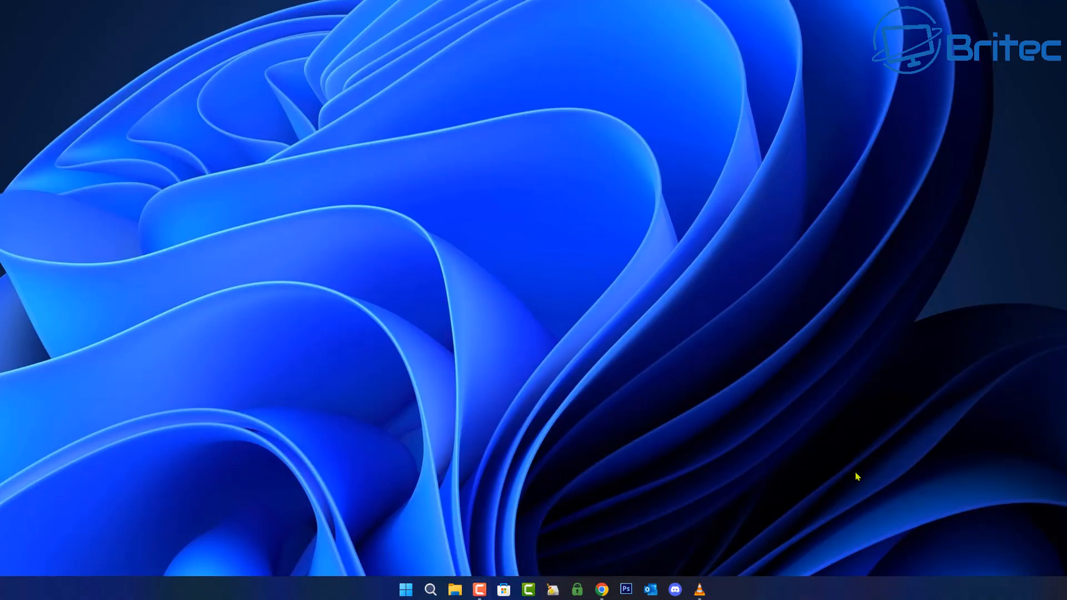
{"action": "mouse_move", "coordinate": [422, 531]}
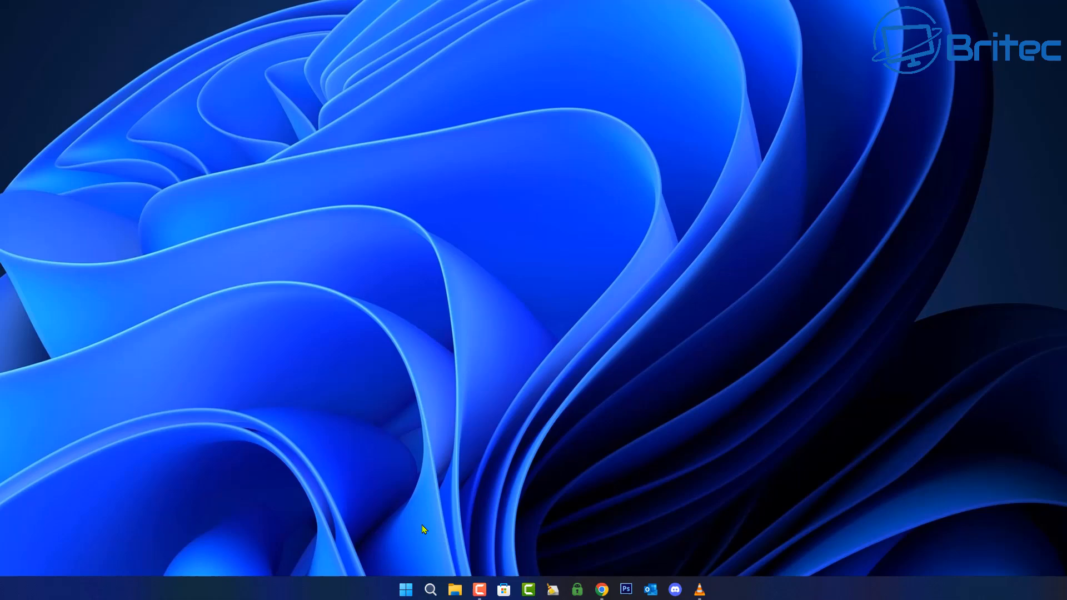
Launch Settings from Start's pinned apps and go to the System category.
{"action": "left_click", "coordinate": [405, 589]}
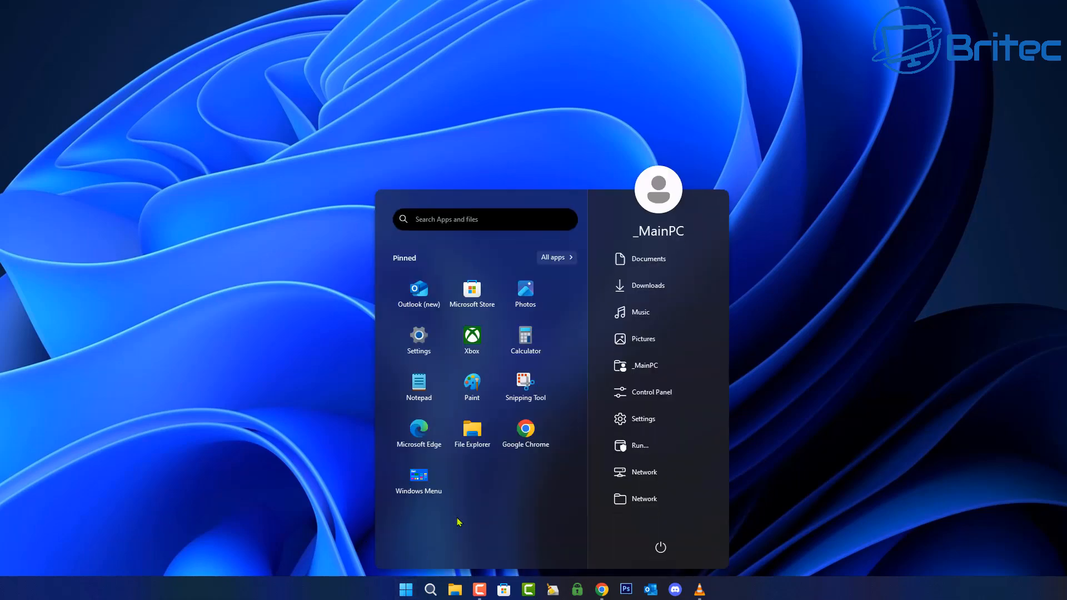
{"action": "left_click", "coordinate": [641, 419]}
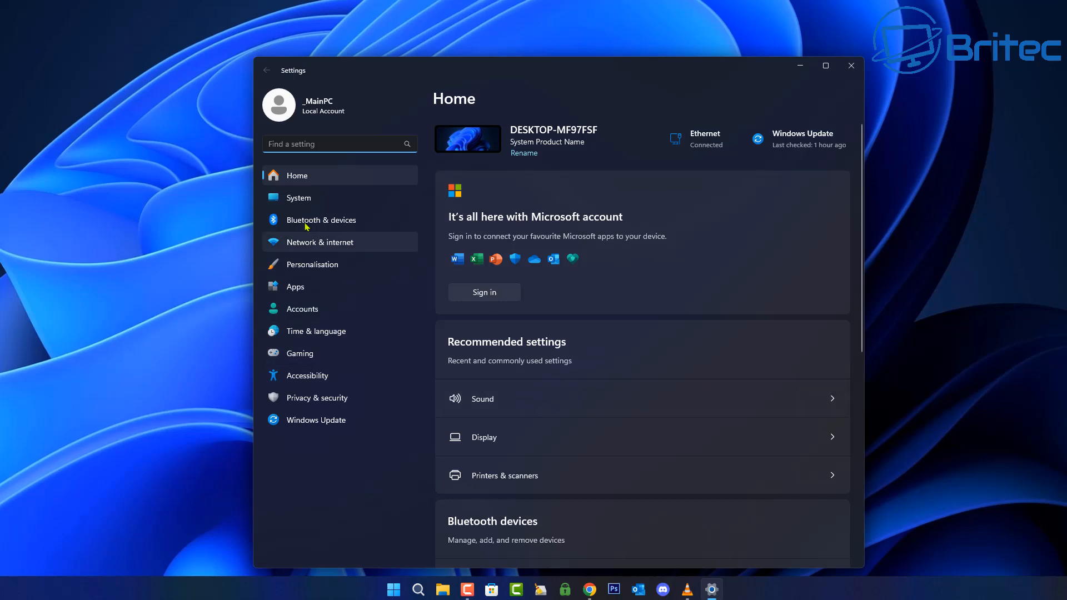
{"action": "left_click", "coordinate": [298, 197]}
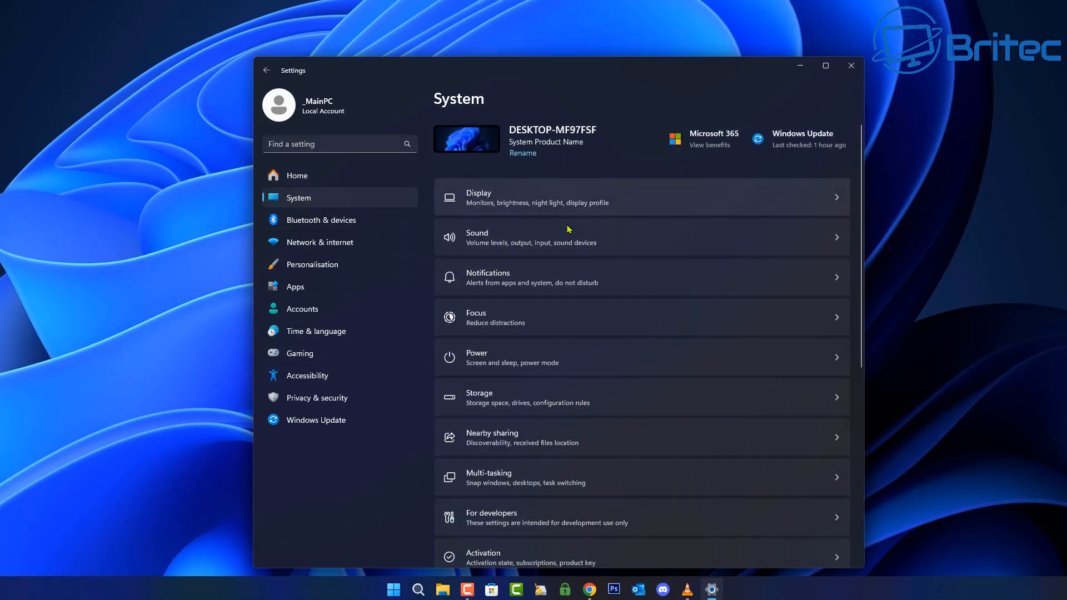
{"action": "scroll", "scroll_direction": "down", "scroll_amount": 3}
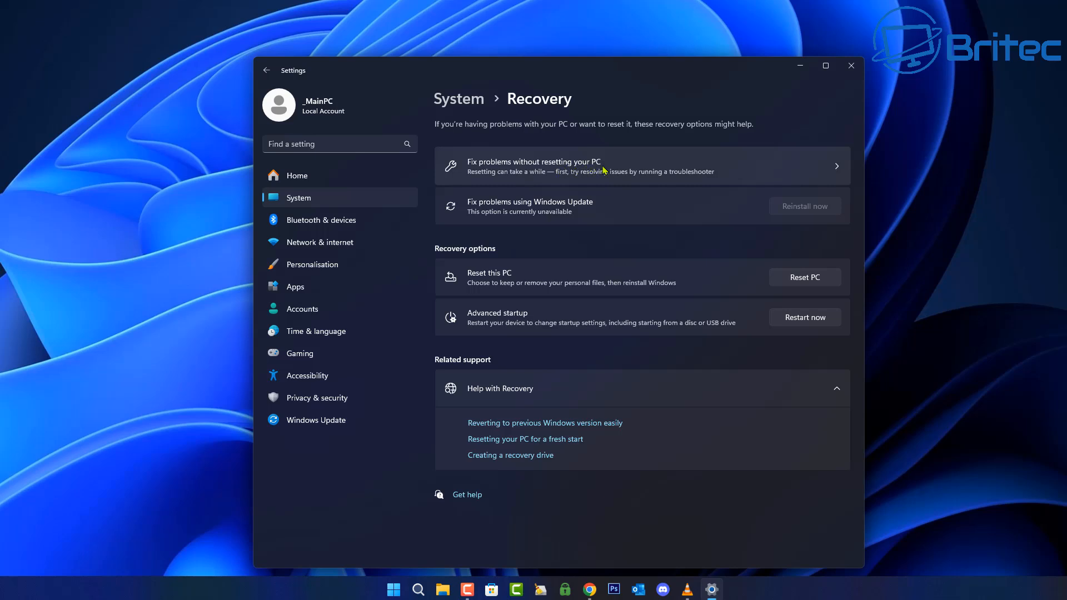
{"action": "mouse_move", "coordinate": [526, 173]}
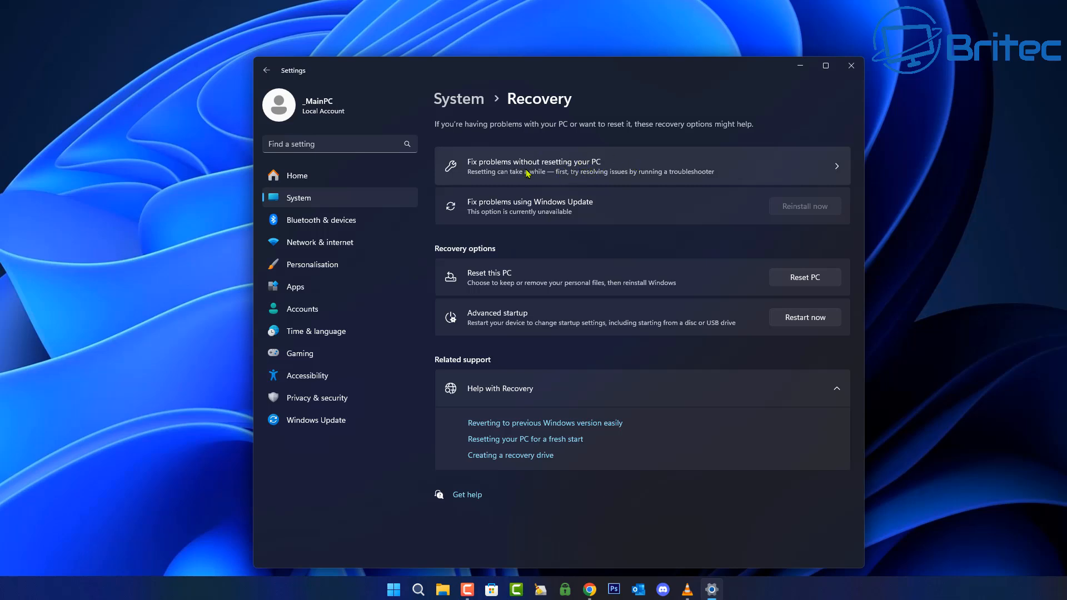
{"action": "mouse_move", "coordinate": [537, 174]}
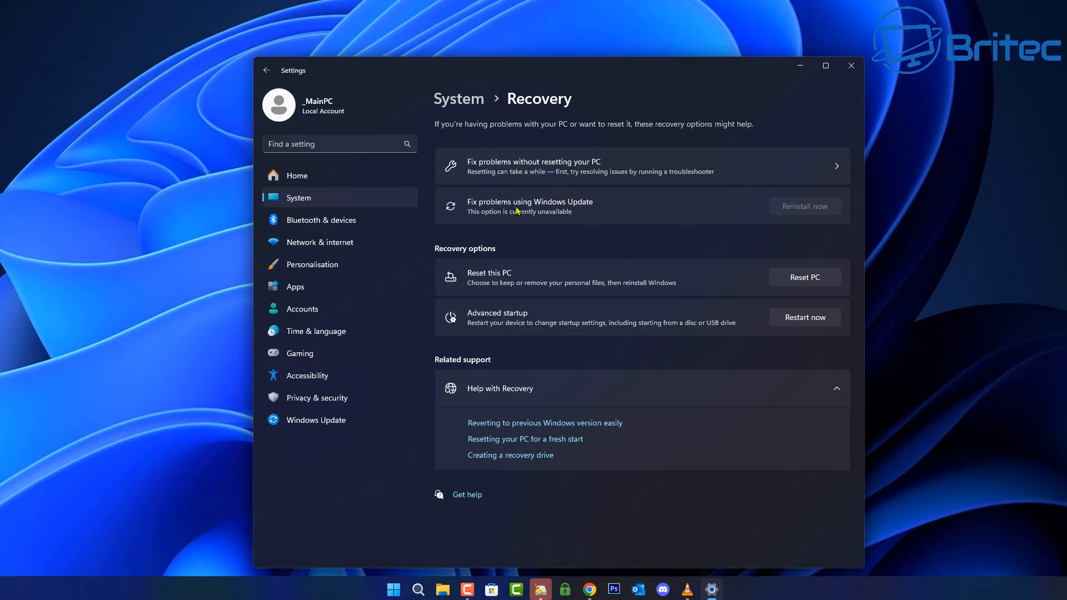
{"action": "mouse_move", "coordinate": [427, 232]}
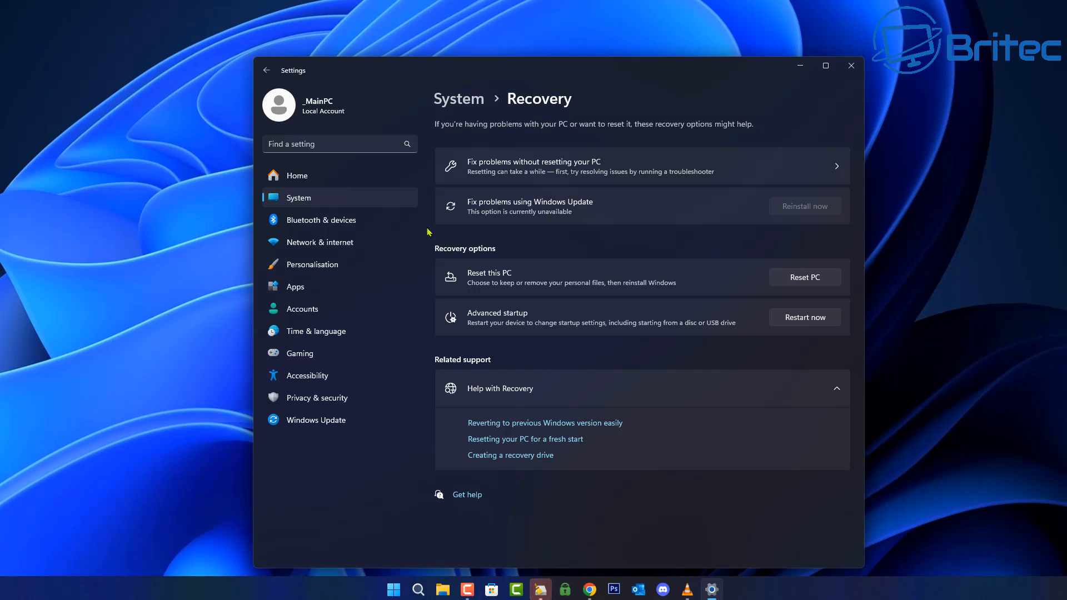
{"action": "mouse_move", "coordinate": [477, 278]}
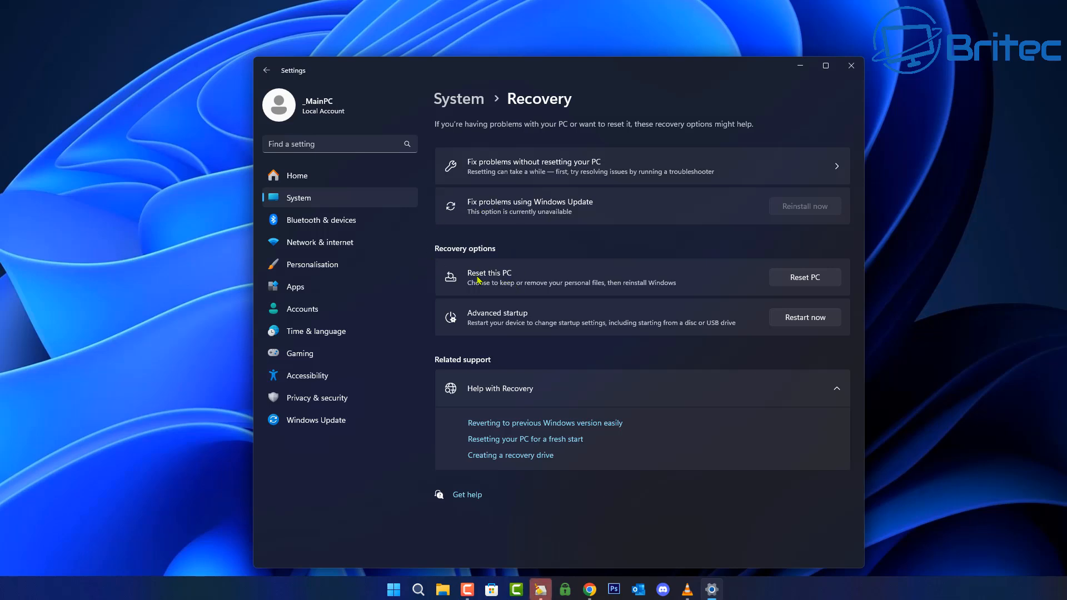
{"action": "mouse_move", "coordinate": [511, 282]}
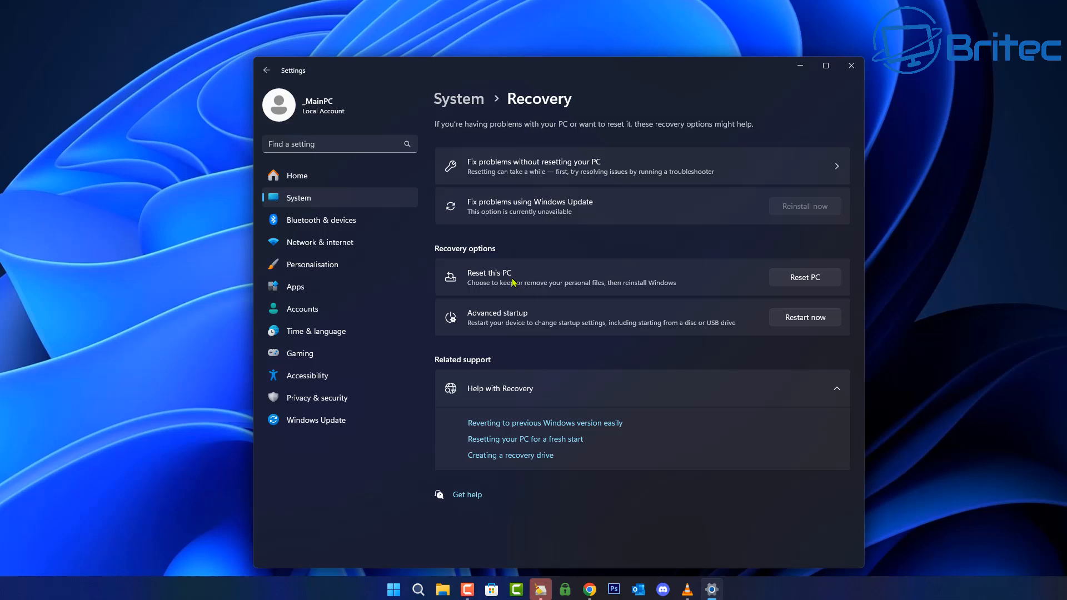
{"action": "mouse_move", "coordinate": [528, 282]}
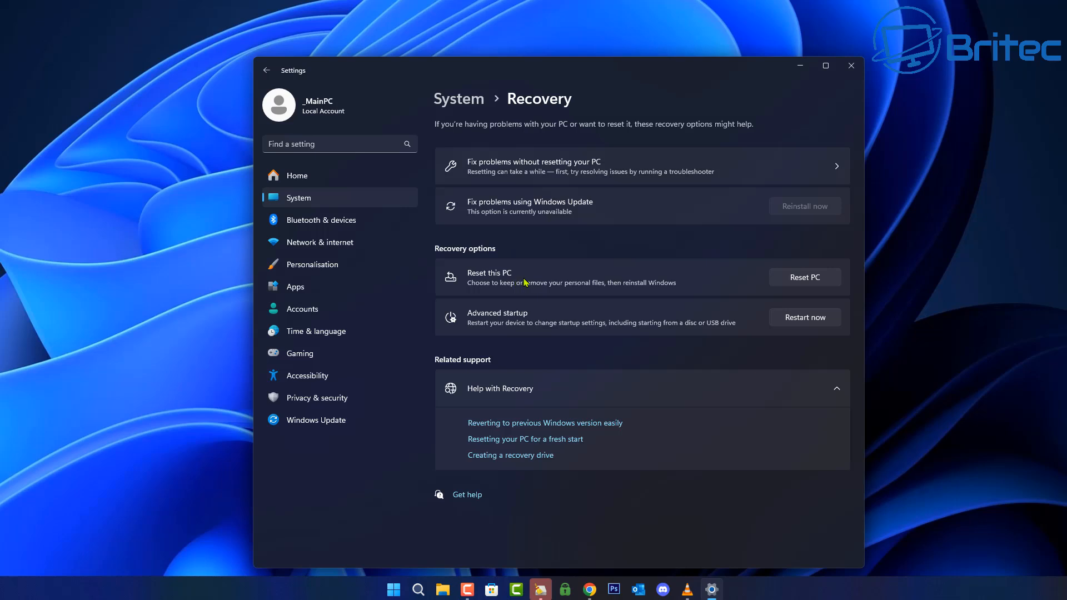
{"action": "mouse_move", "coordinate": [525, 331]}
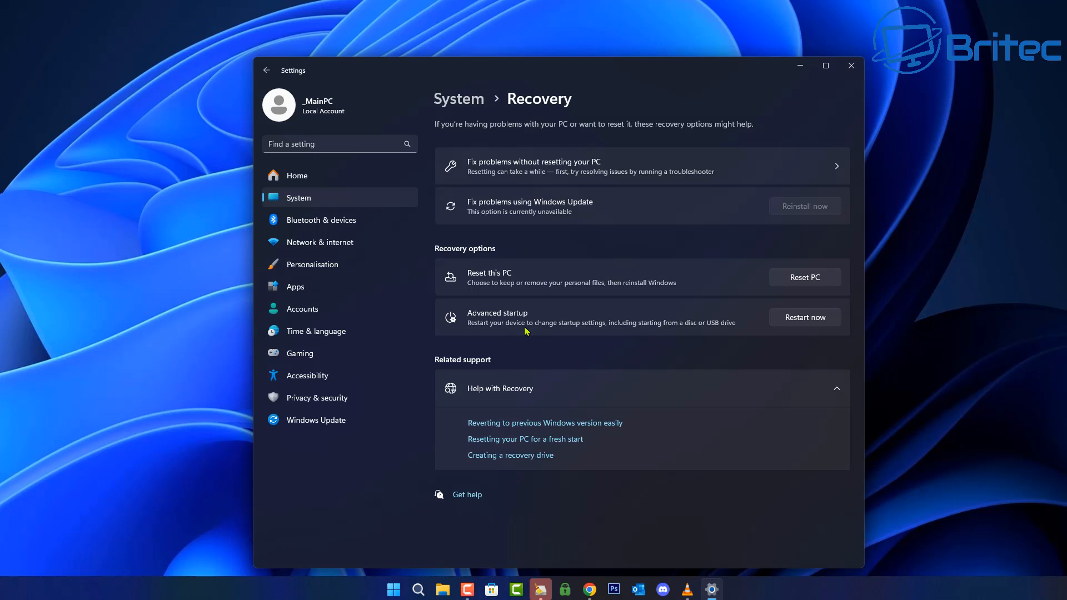
{"action": "mouse_move", "coordinate": [532, 368]}
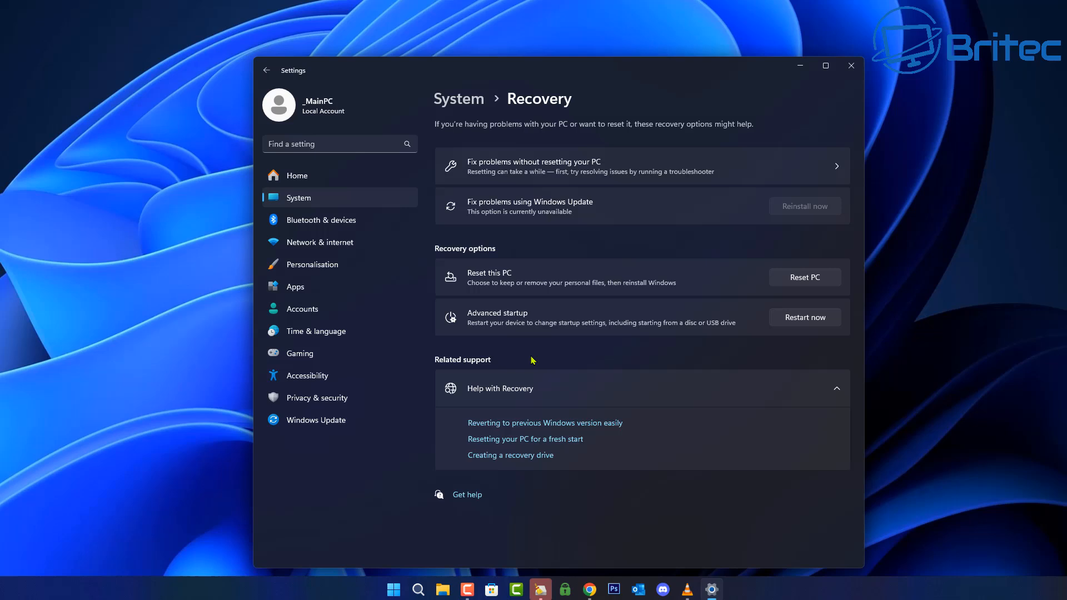
{"action": "mouse_move", "coordinate": [530, 336]}
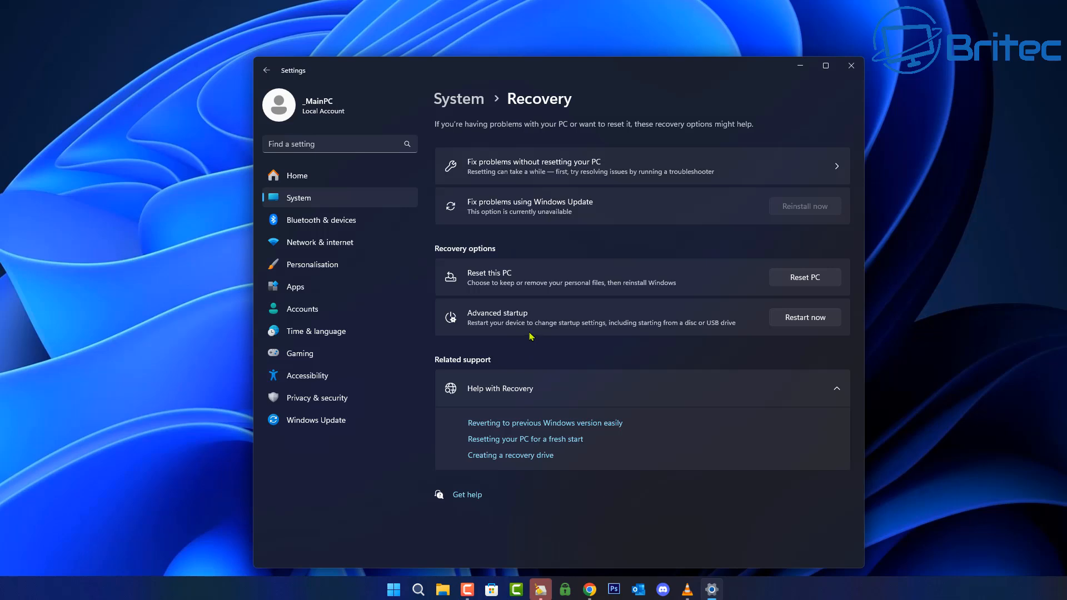
{"action": "mouse_move", "coordinate": [955, 235]}
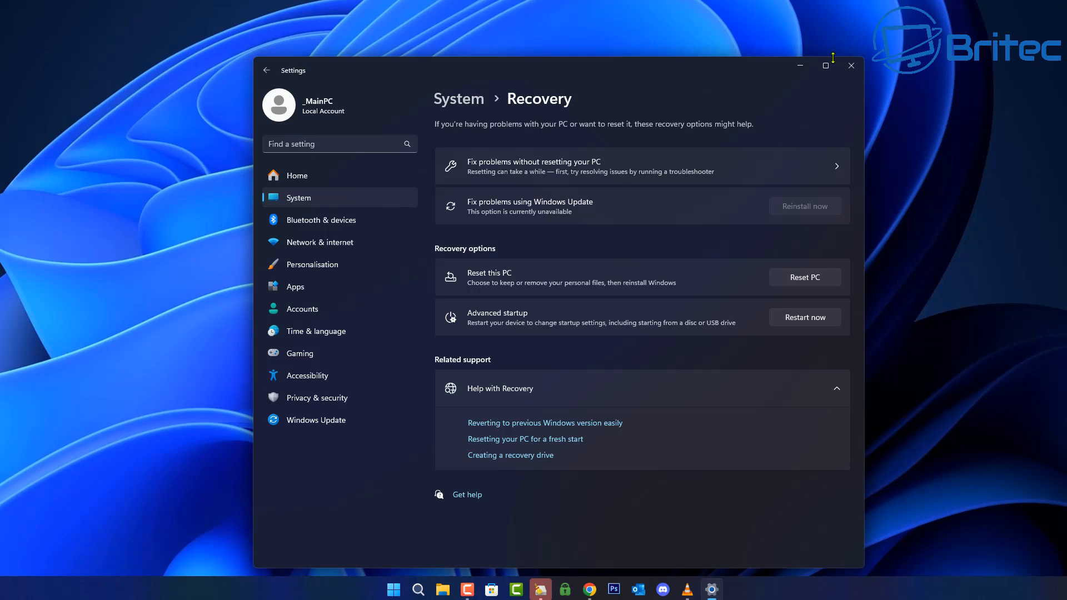
Close the Settings window after reviewing Reset this PC and Advanced startup.
{"action": "left_click", "coordinate": [851, 65]}
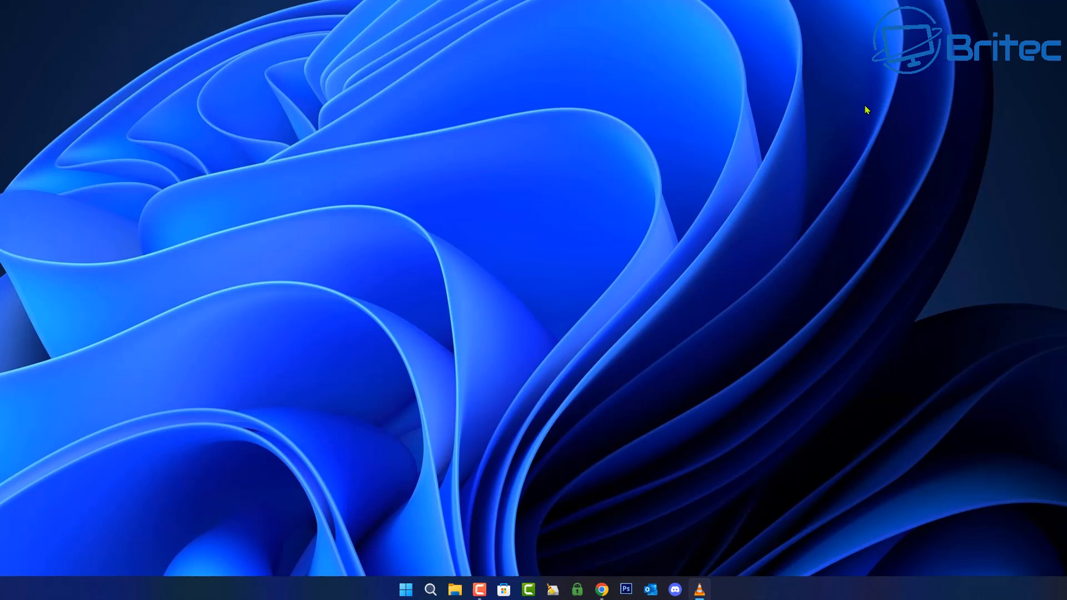